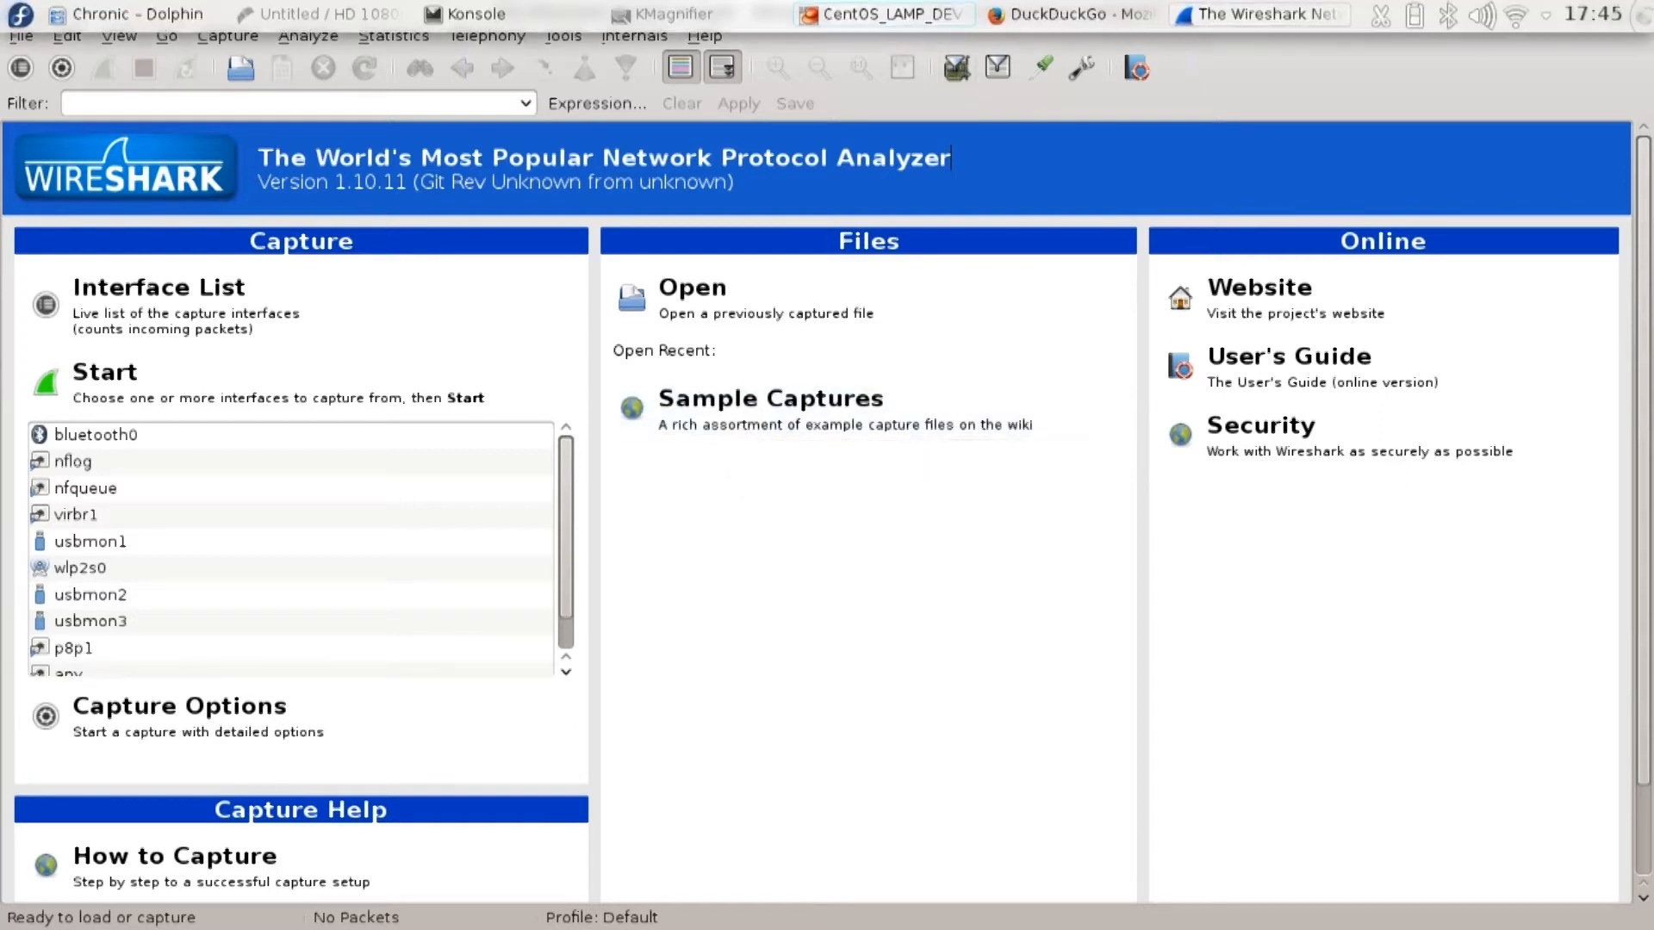
{"action": "mouse_move", "coordinate": [1068, 14]}
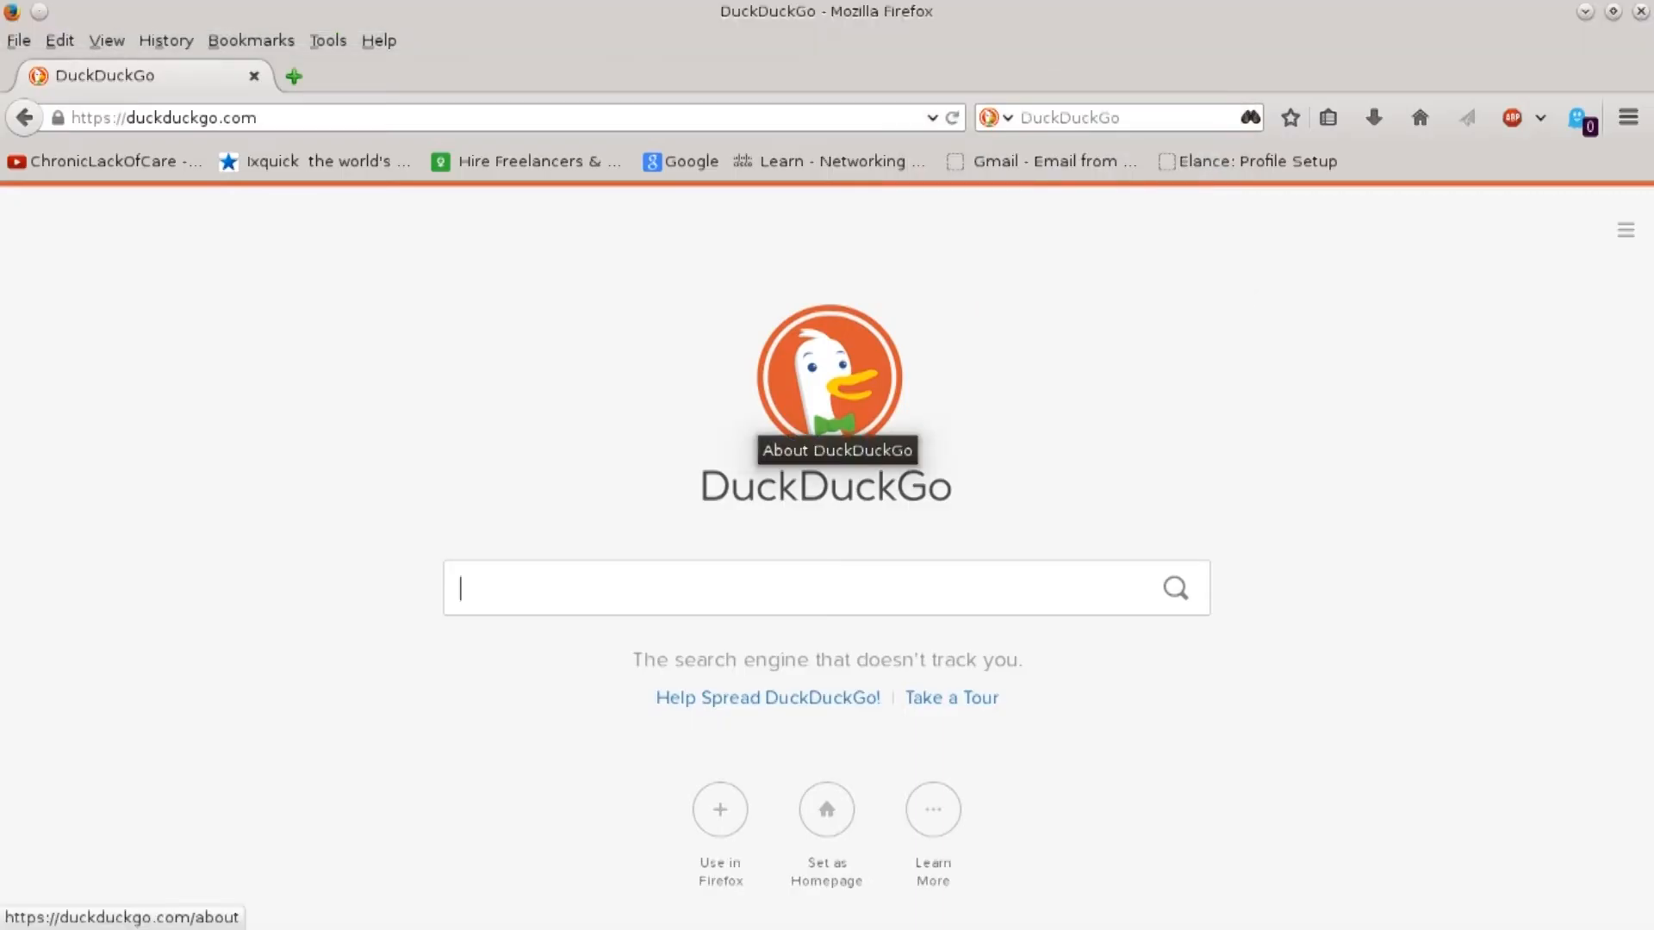
- Search DuckDuckGo for 'test' and bring the Wireshark start page back to the front
{"action": "type", "text": "test#"}
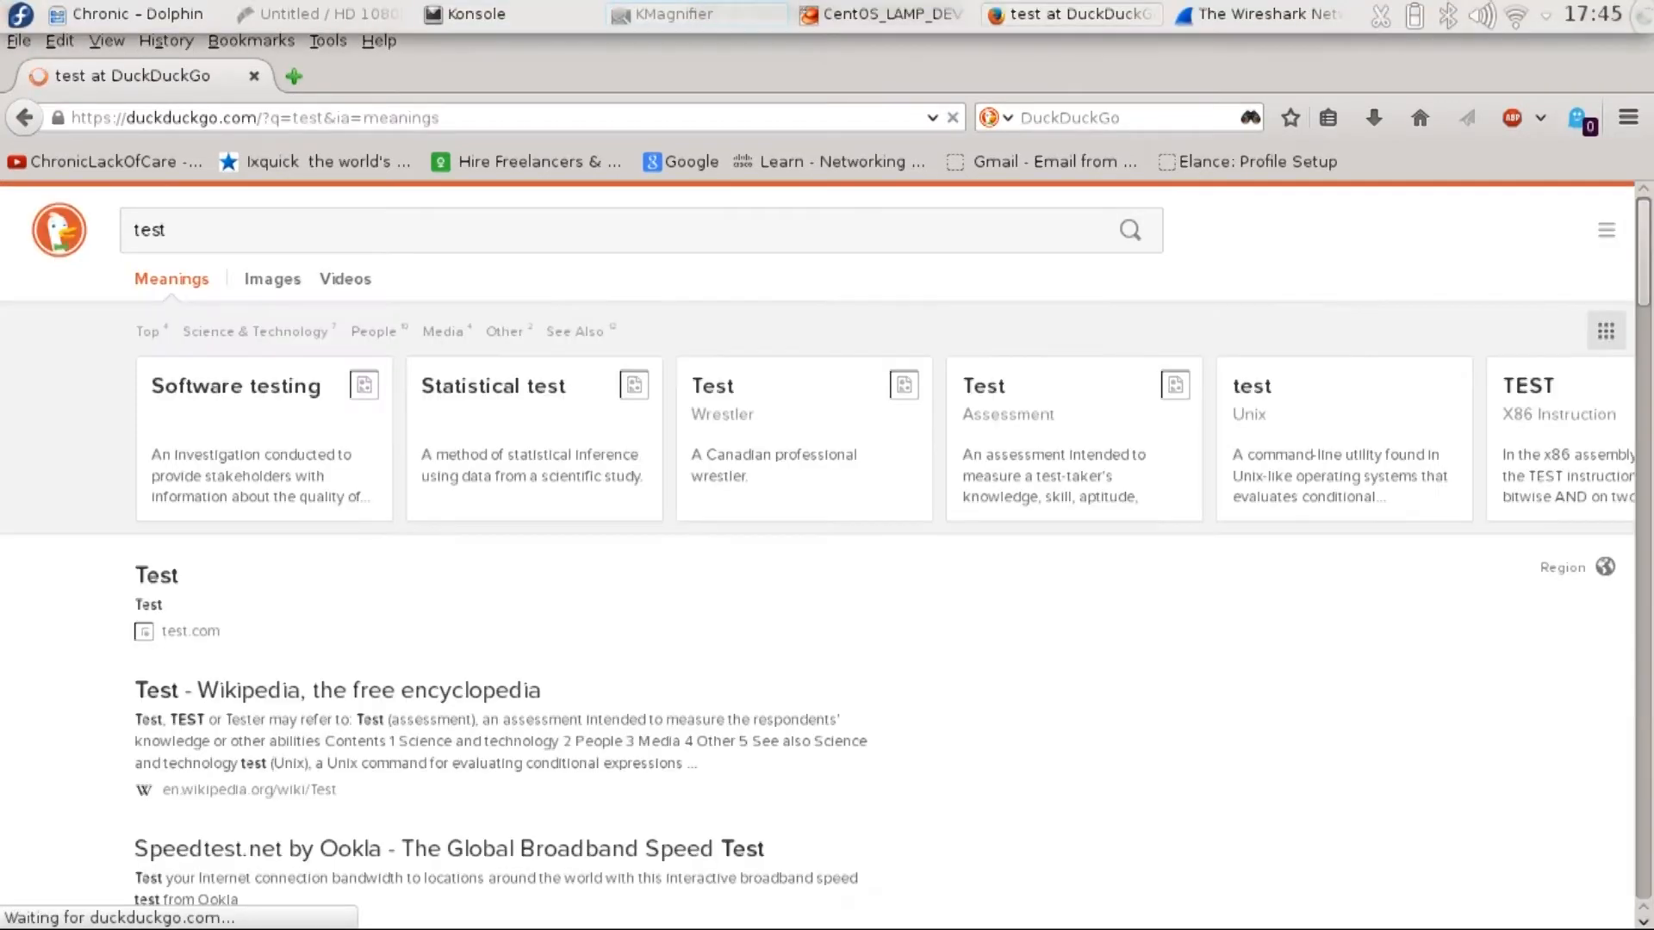
{"action": "left_click", "coordinate": [1257, 14]}
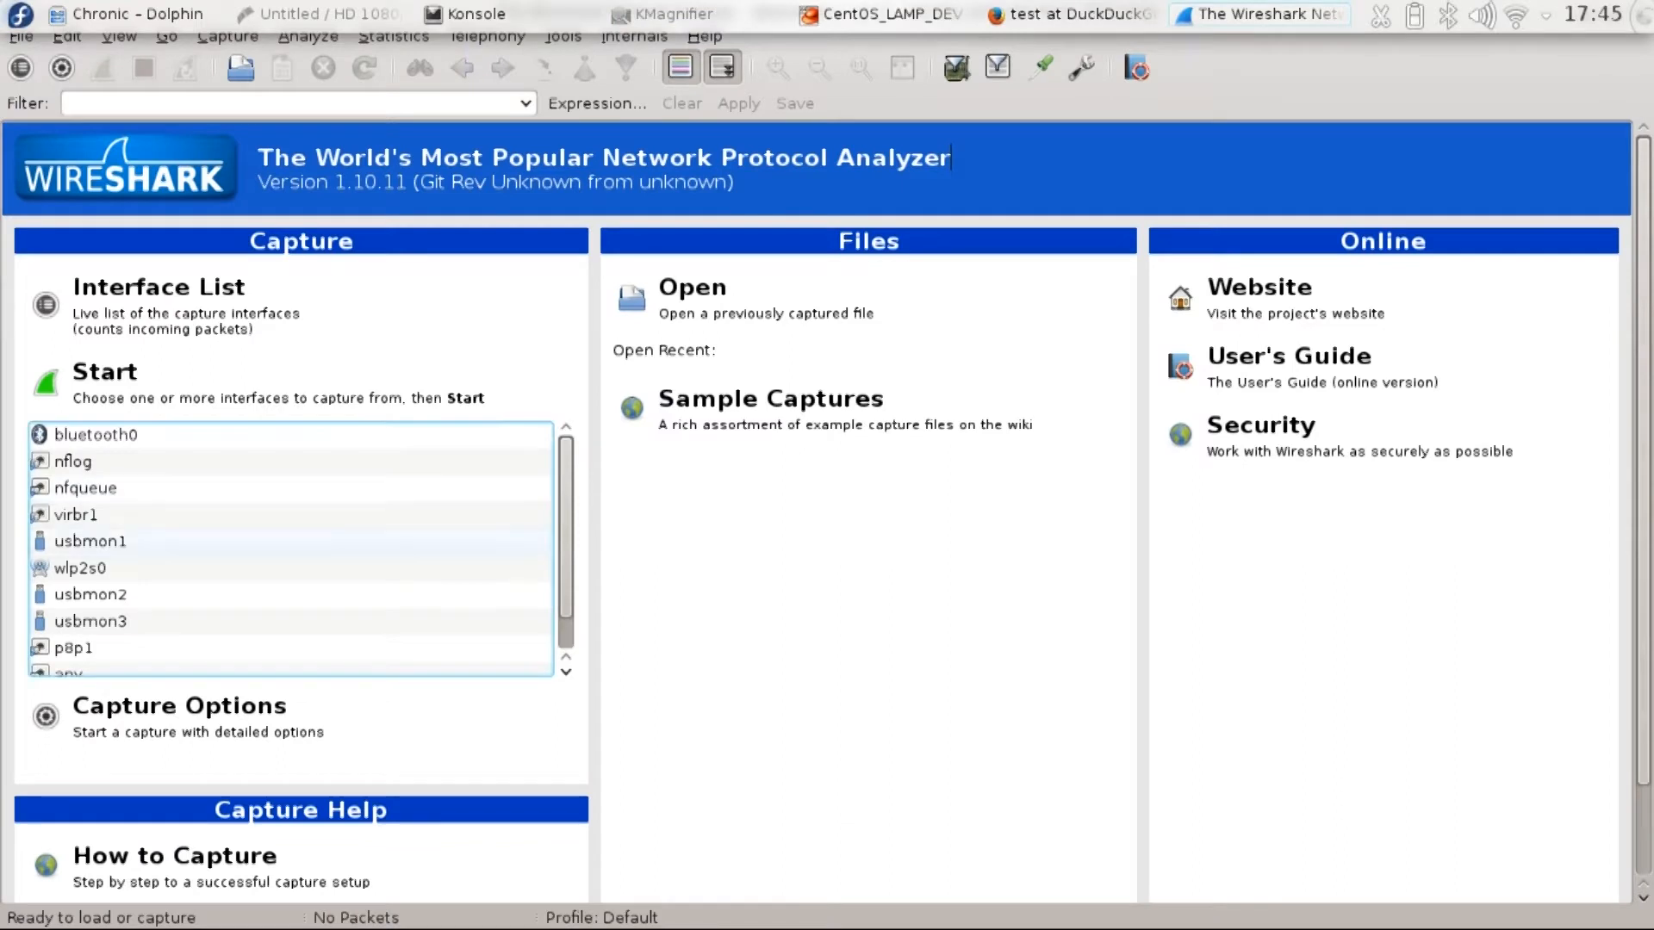
- Begin a live capture on wlp2s0 and switch back to the Firefox search results
{"action": "left_click", "coordinate": [89, 567]}
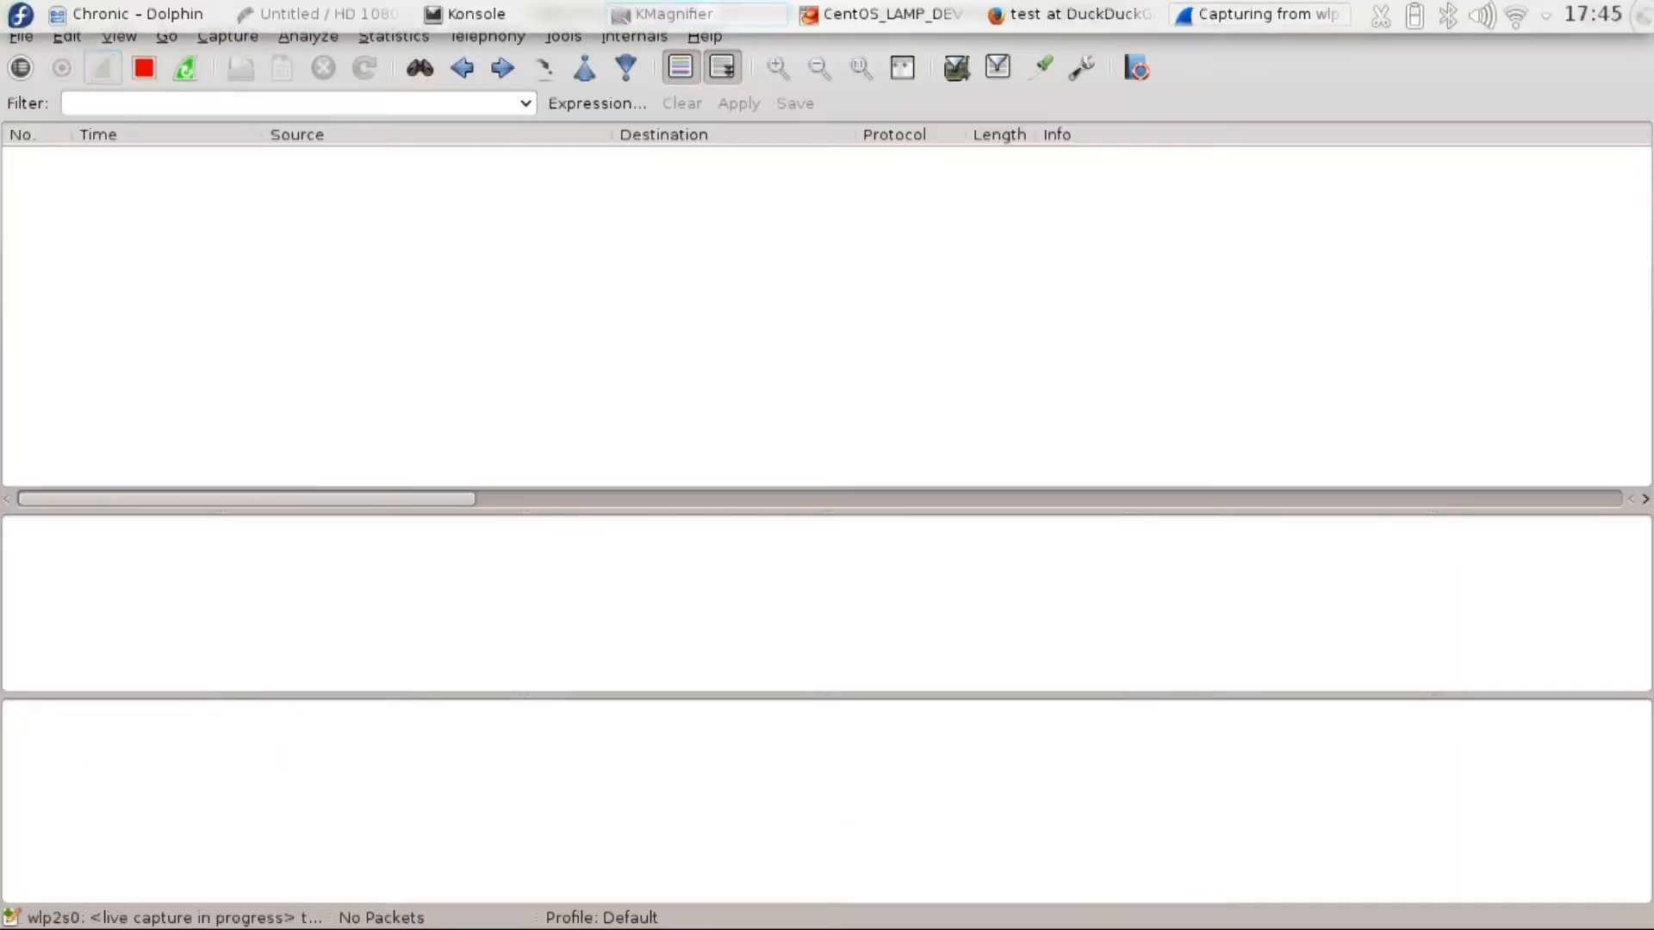
{"action": "left_click", "coordinate": [1068, 14]}
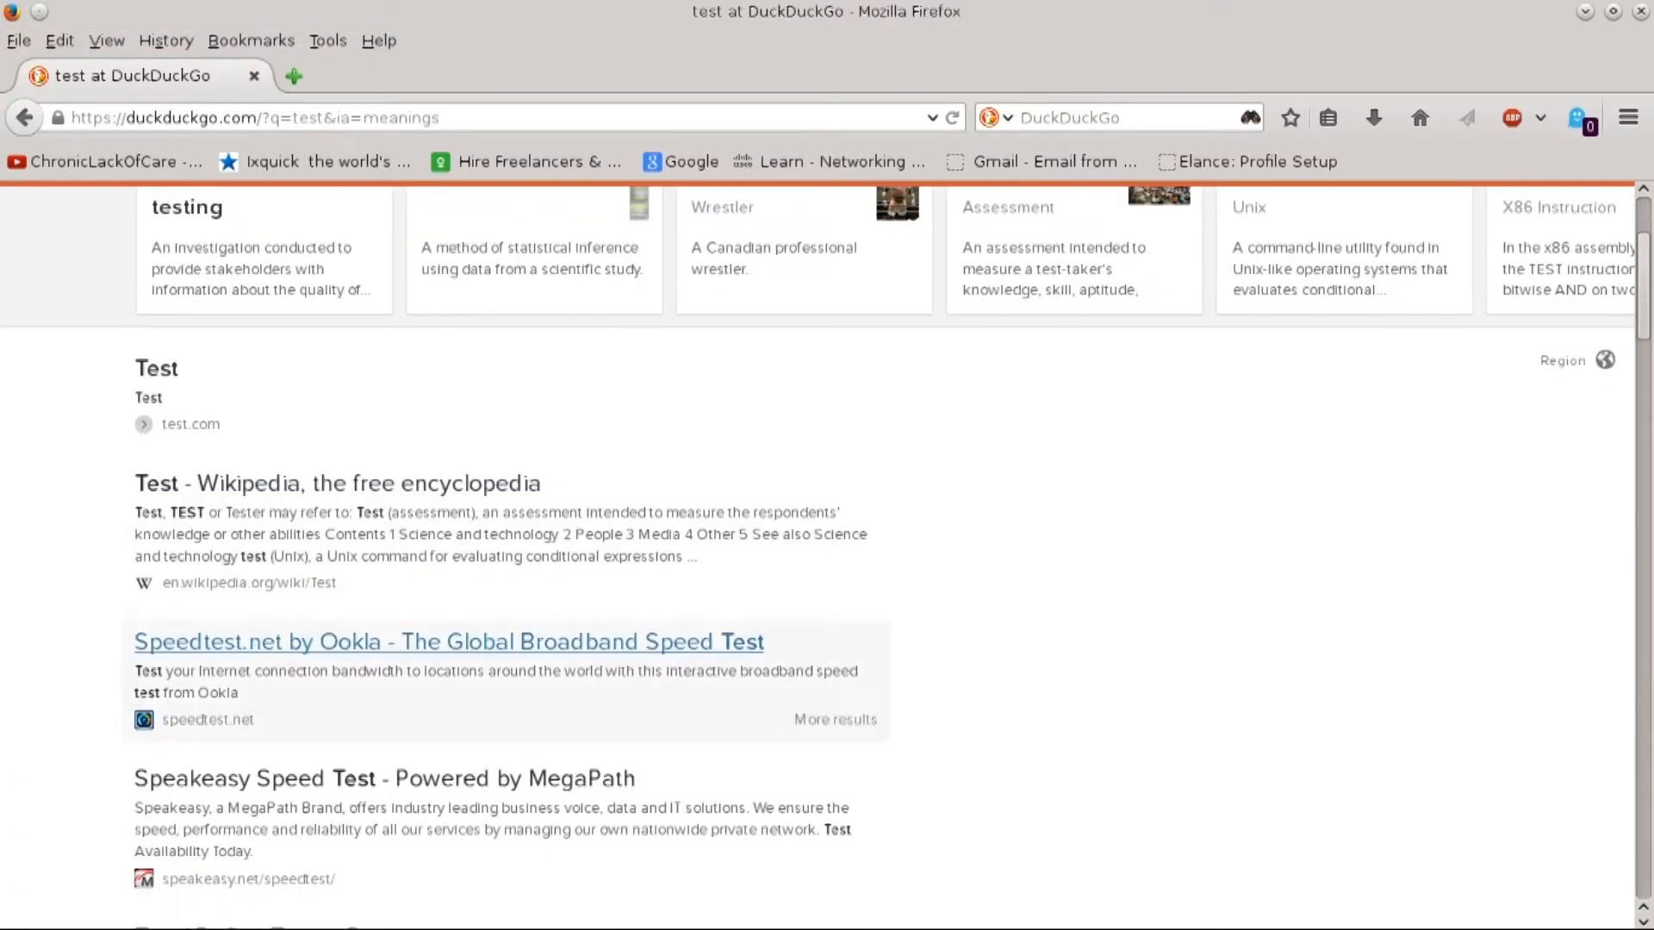
- Visit the Speedtest.net result and Google to generate traffic for the capture
{"action": "left_click", "coordinate": [446, 641]}
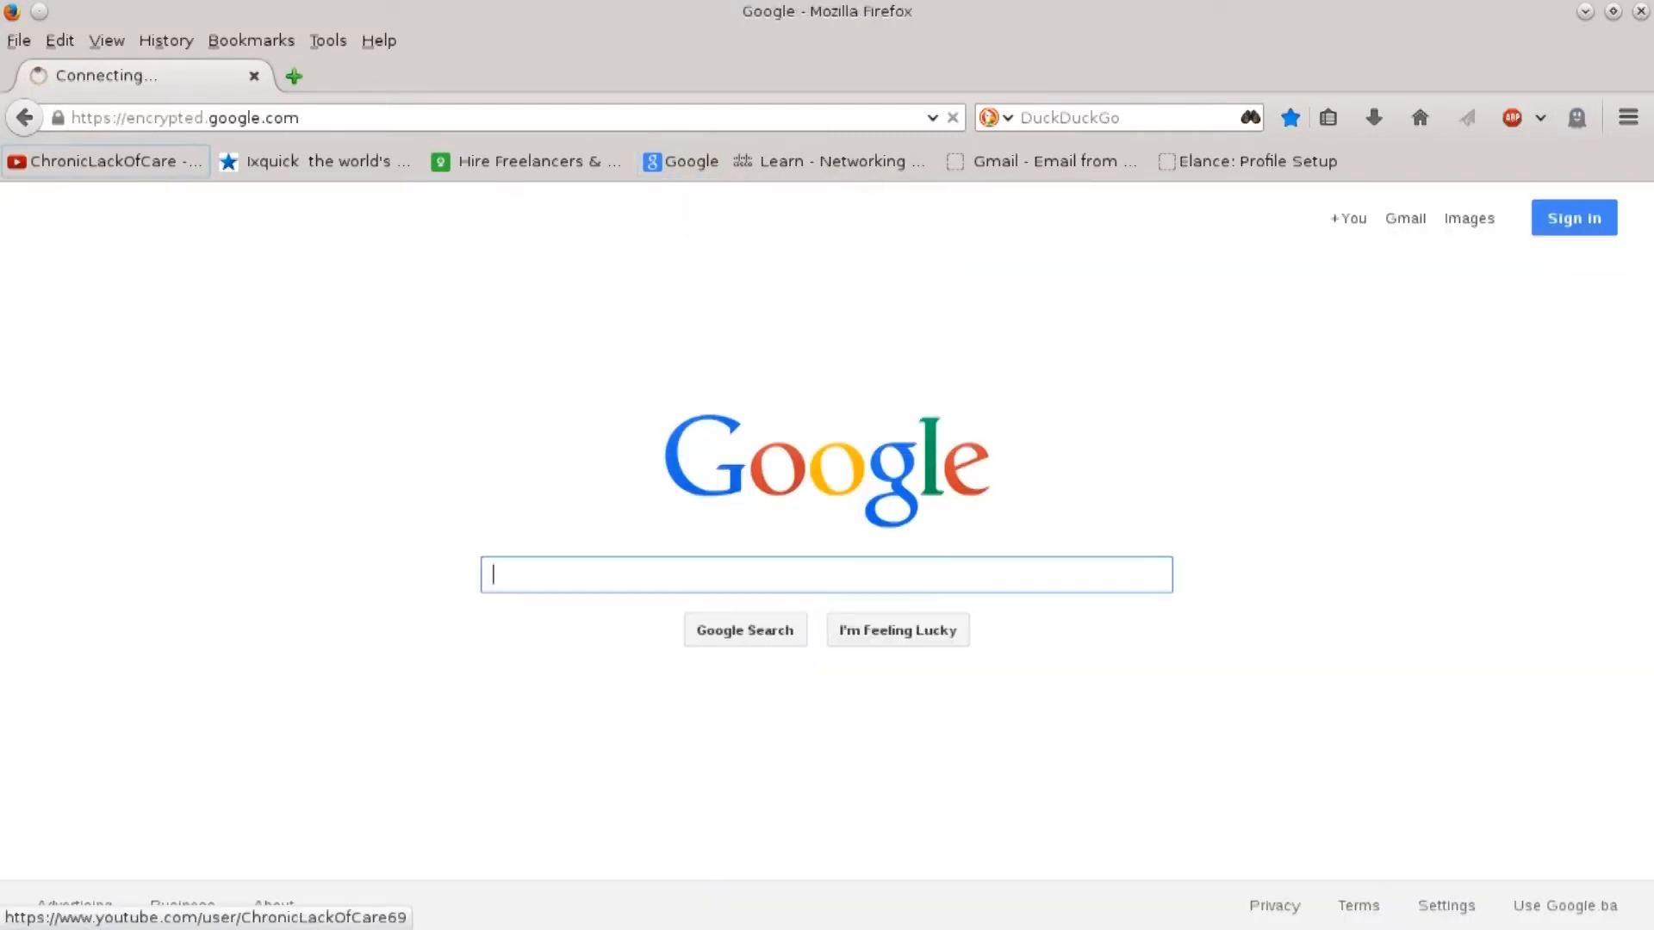
{"action": "left_click", "coordinate": [104, 162]}
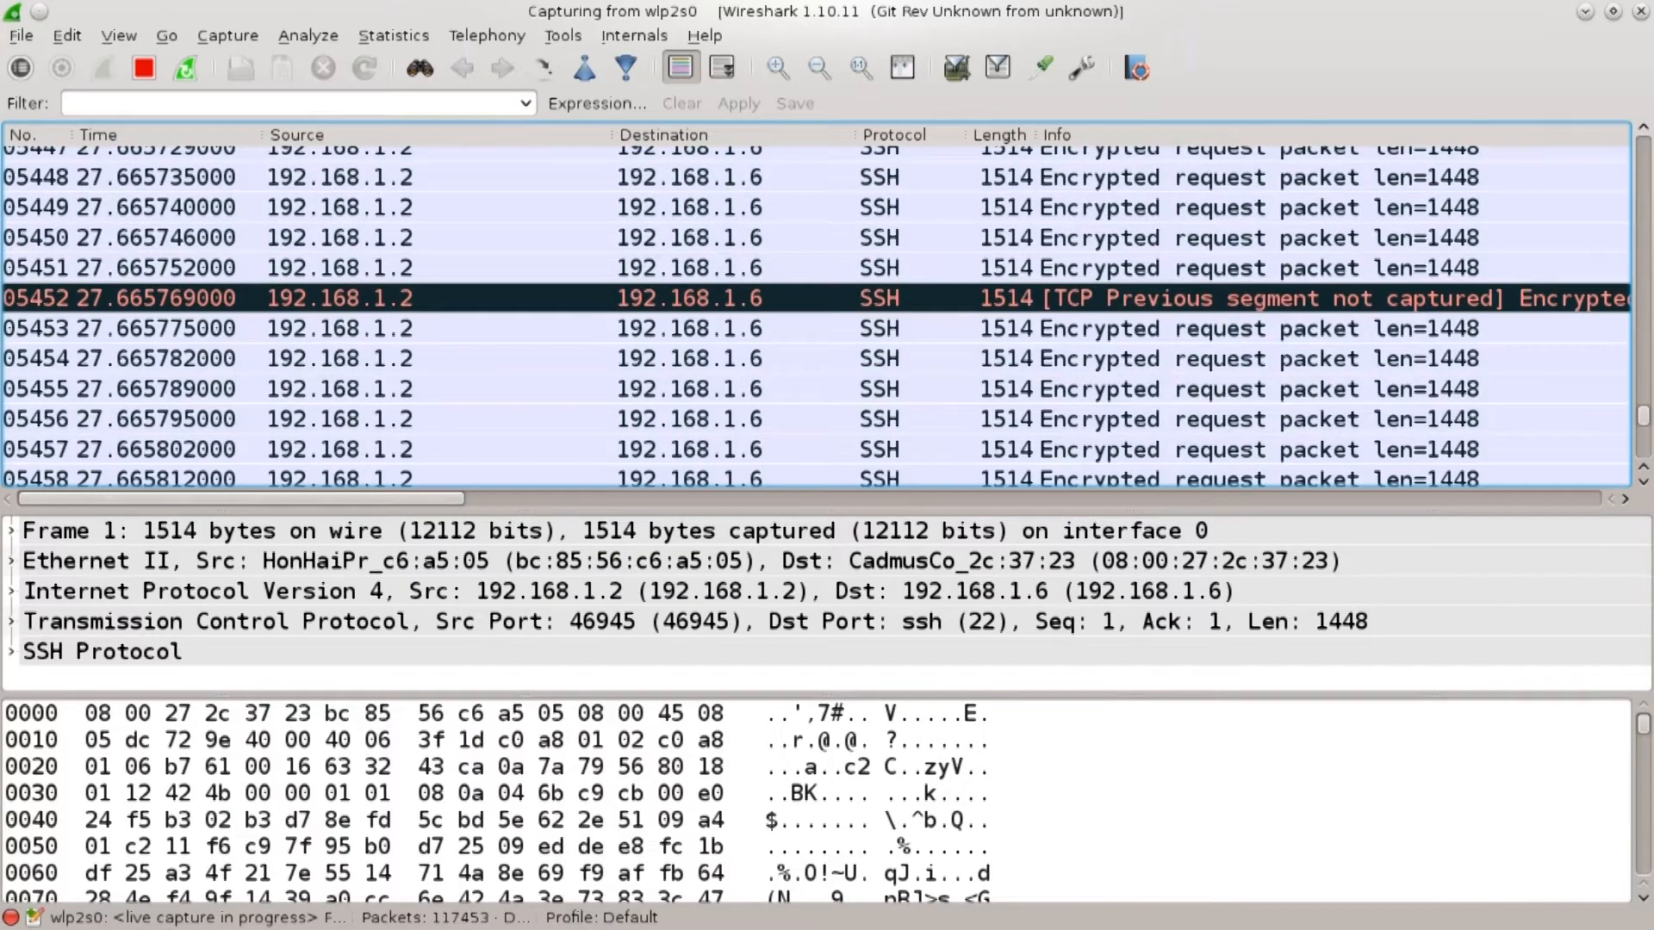
{"action": "scroll", "scroll_direction": "down", "scroll_amount": 3}
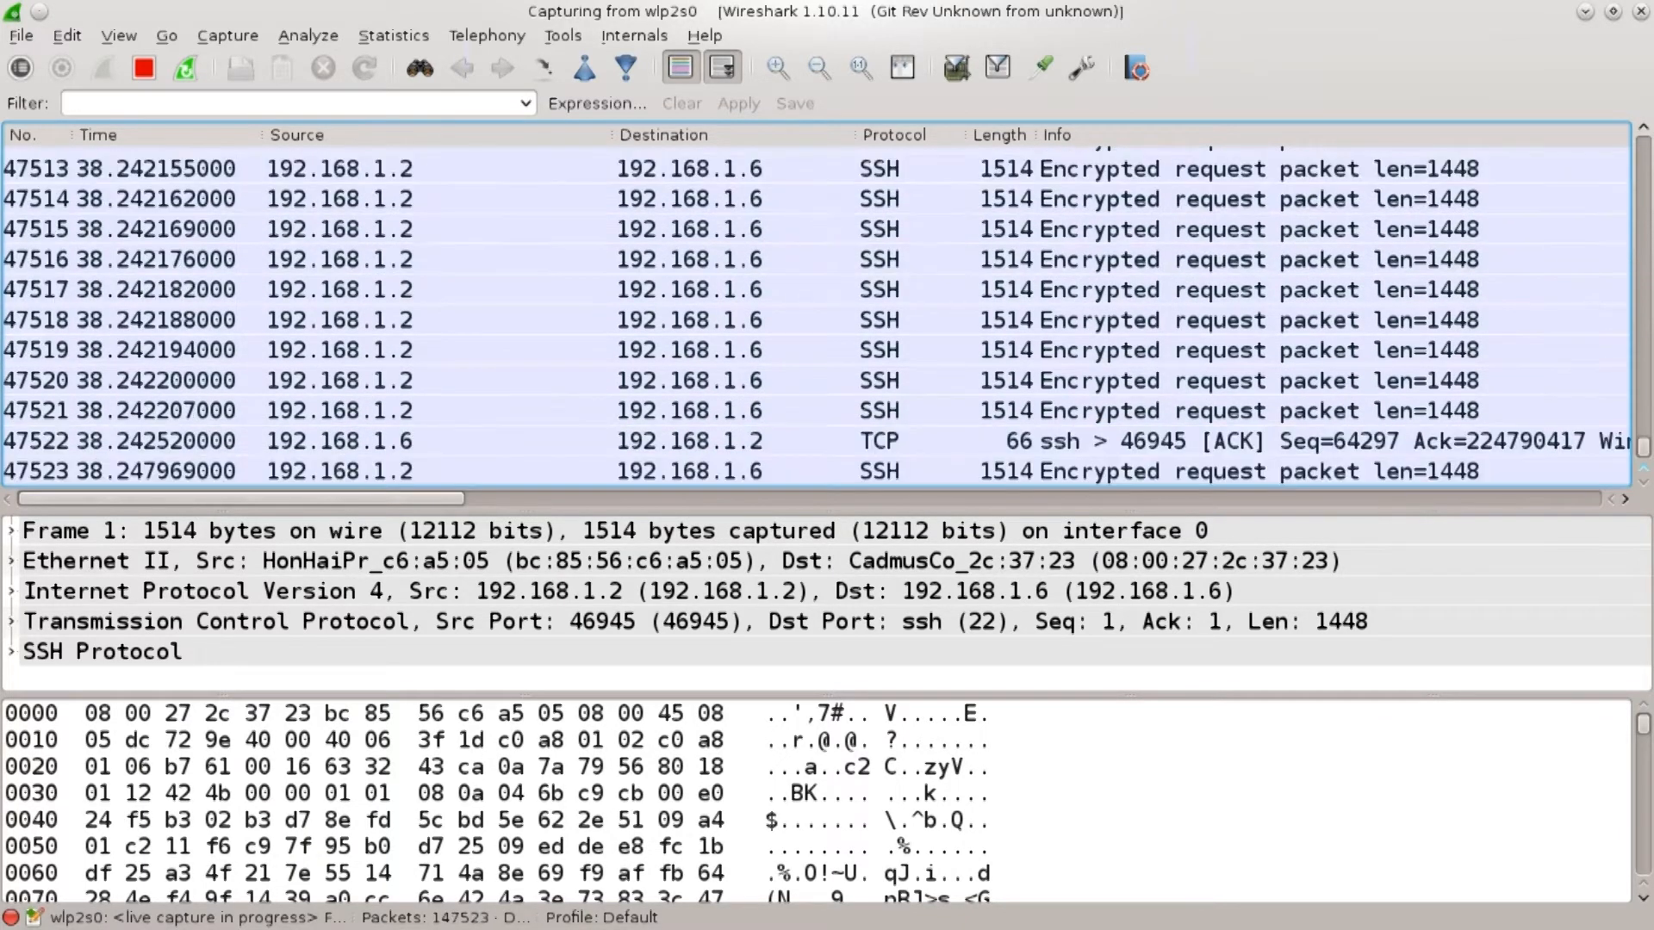
- Apply the display filter 'http' to show only HTTP packets
{"action": "left_click", "coordinate": [294, 103]}
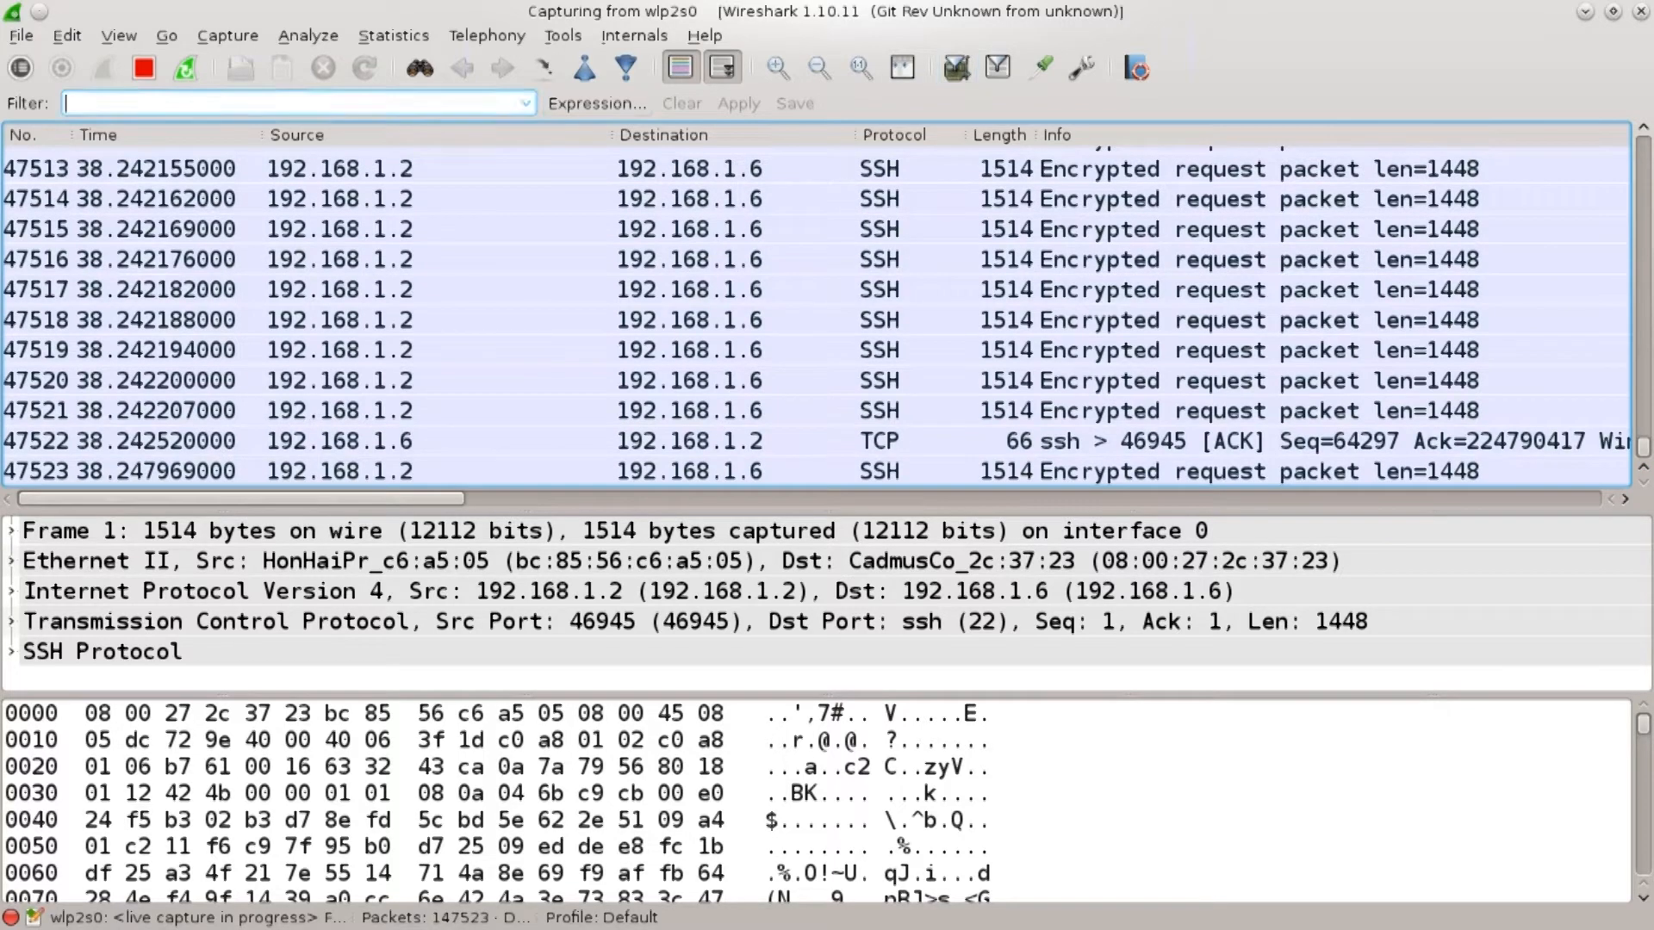
{"action": "type", "text": "h"}
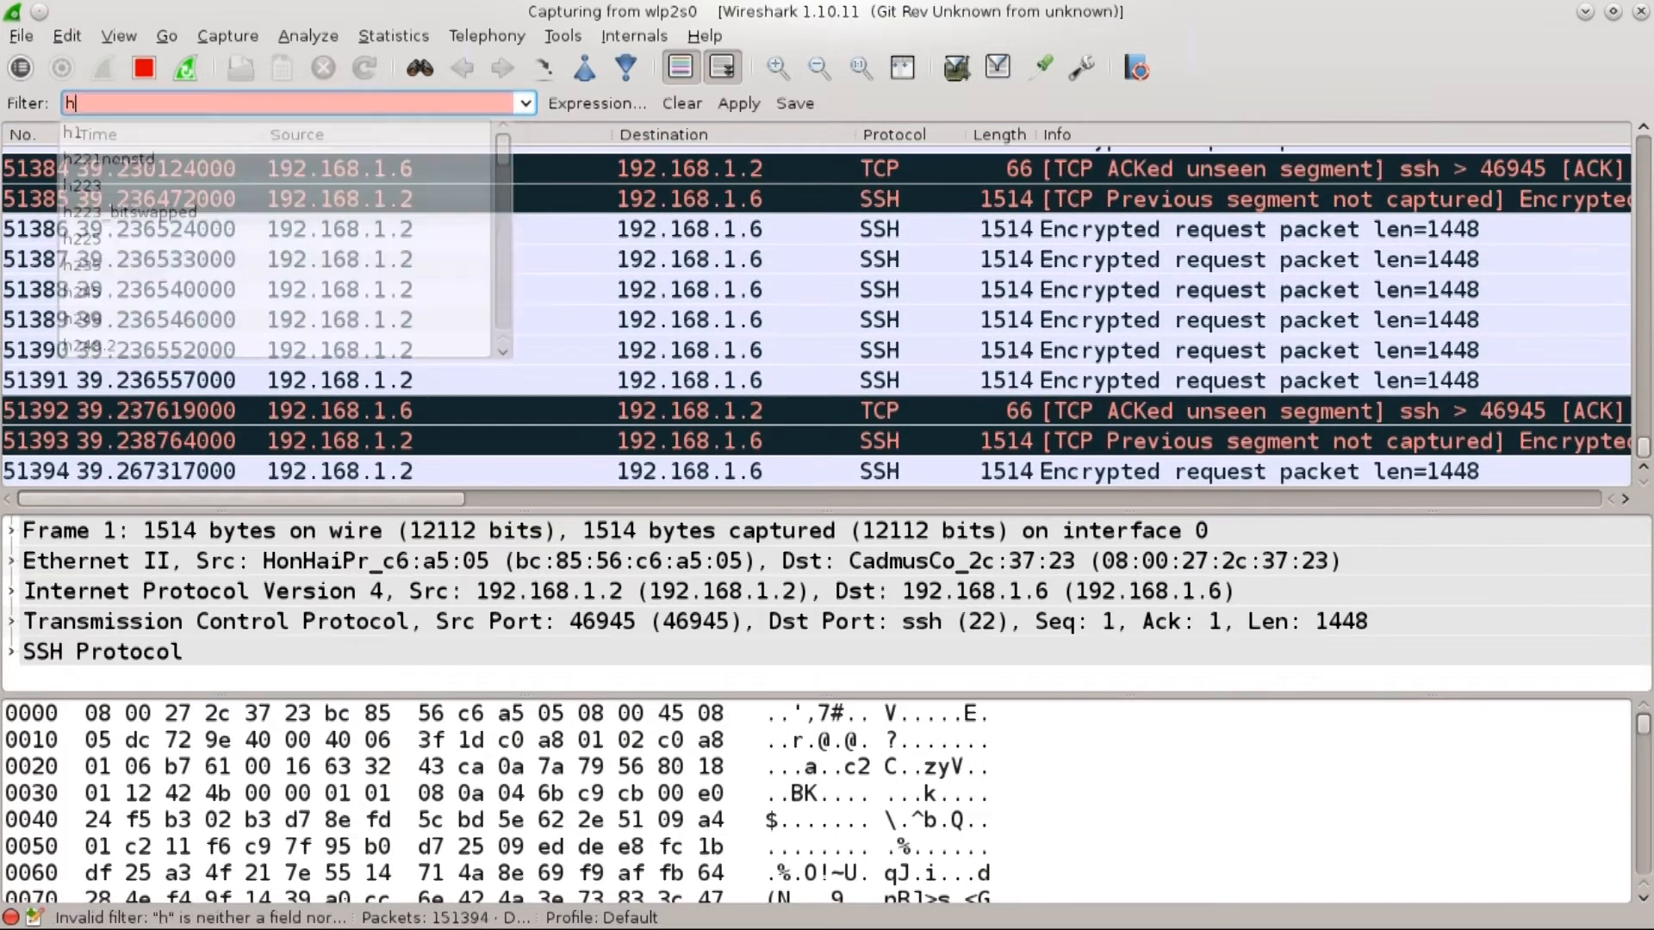
{"action": "type", "text": "ttp"}
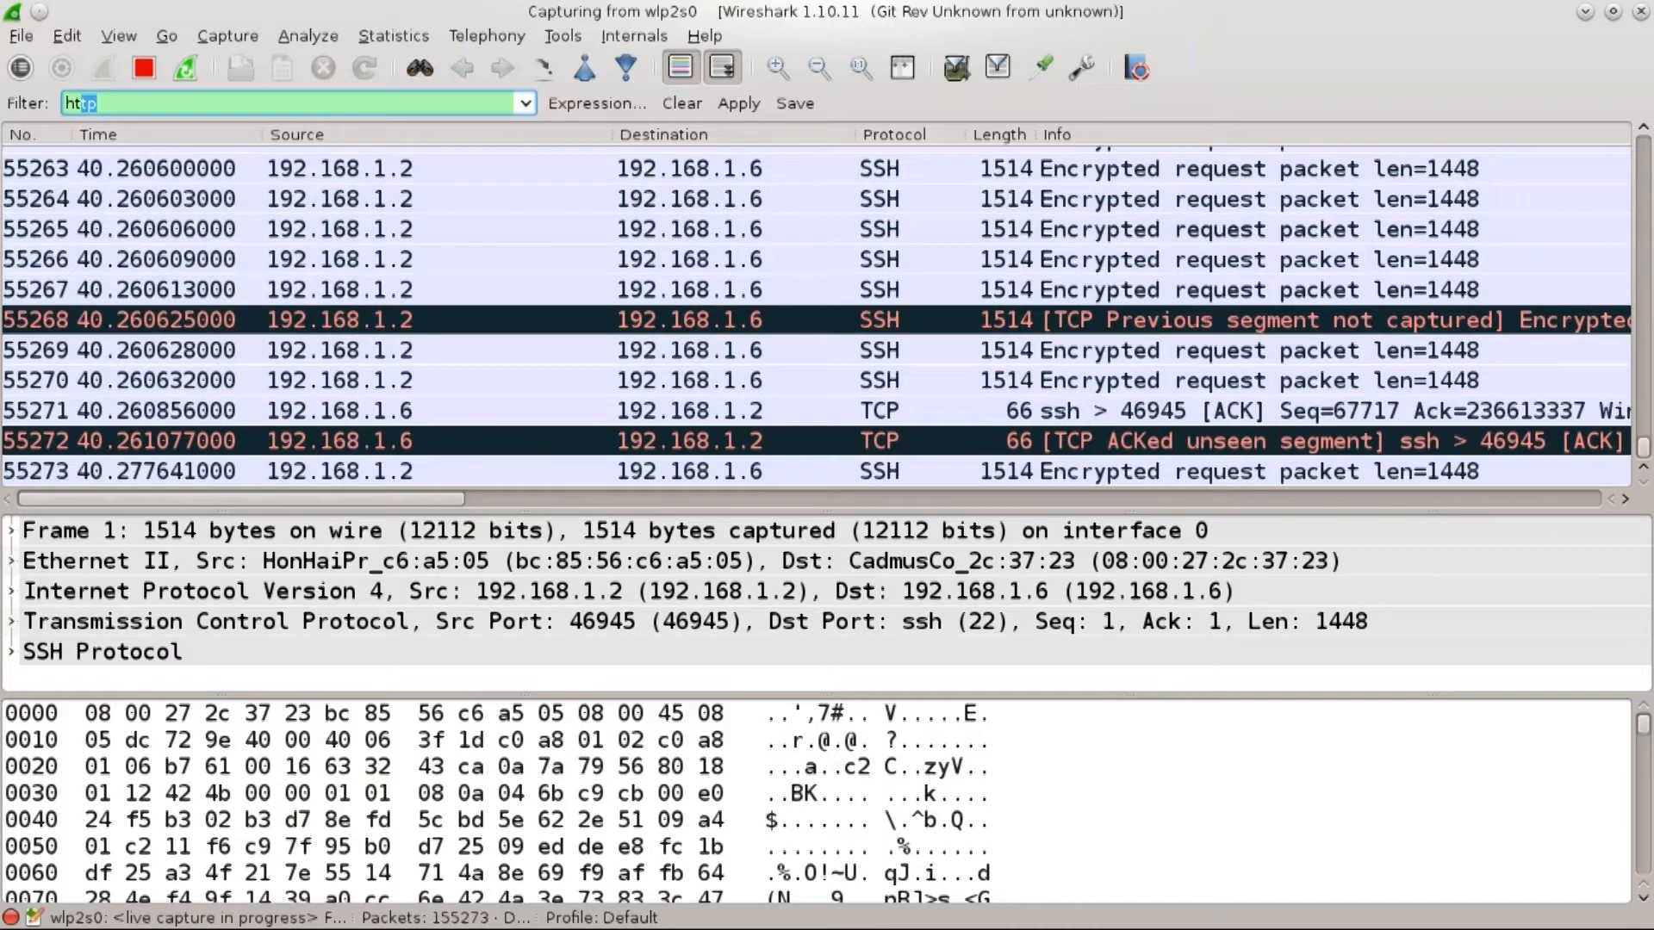
{"action": "left_click", "coordinate": [739, 102]}
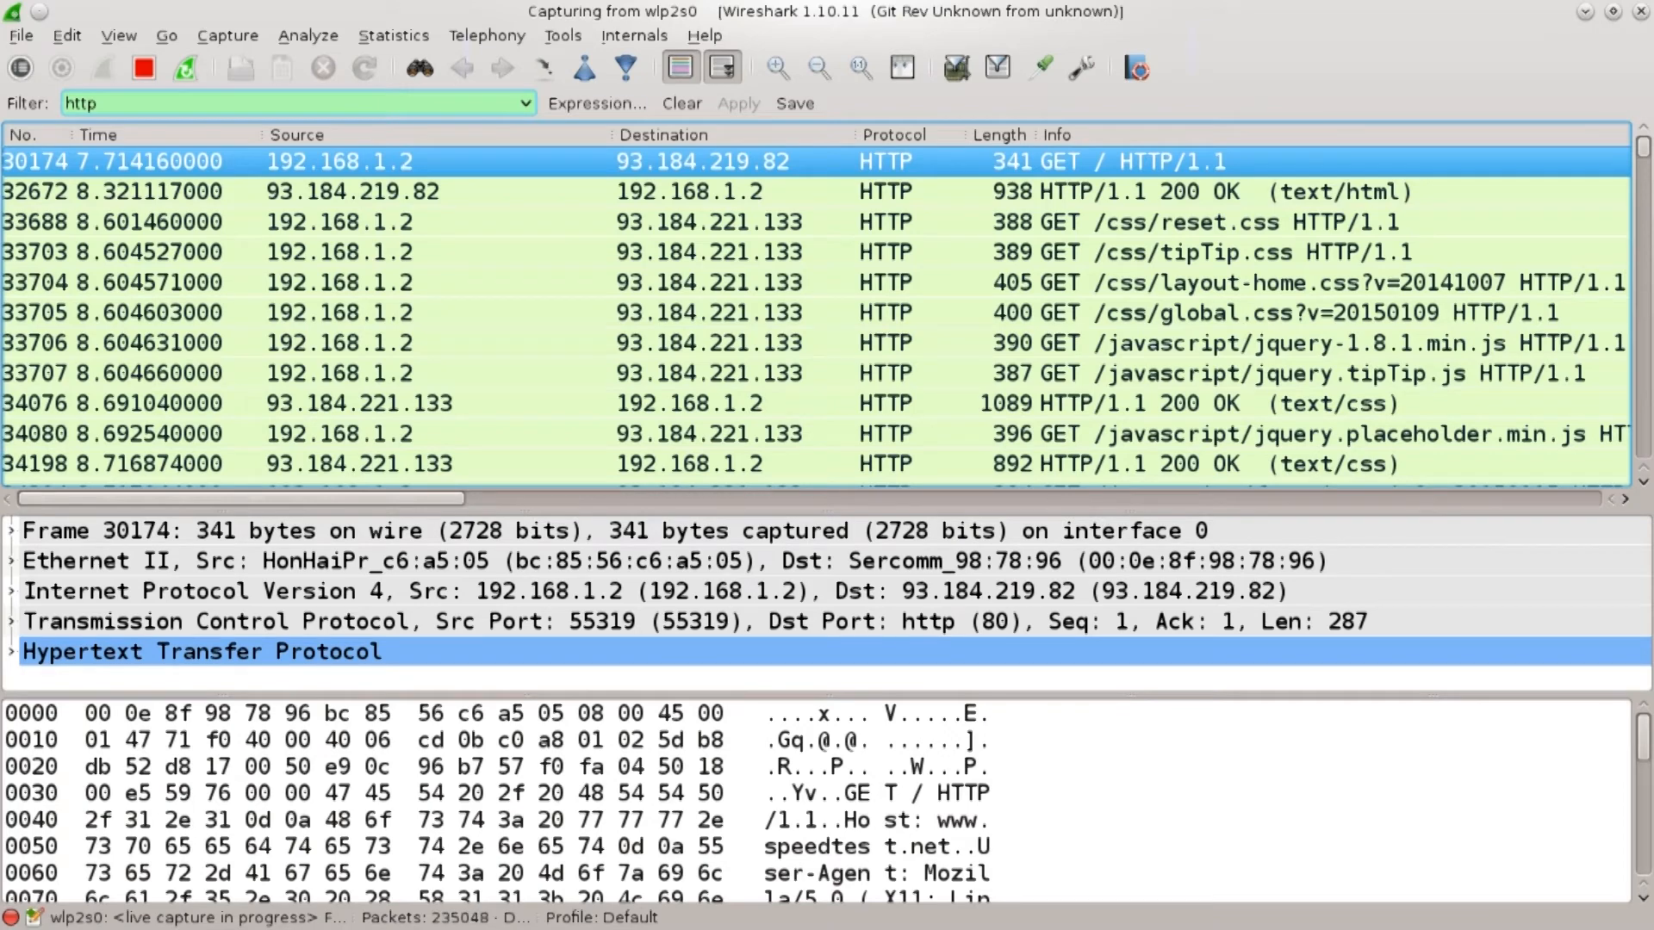
{"action": "scroll", "scroll_direction": "down", "scroll_amount": 3}
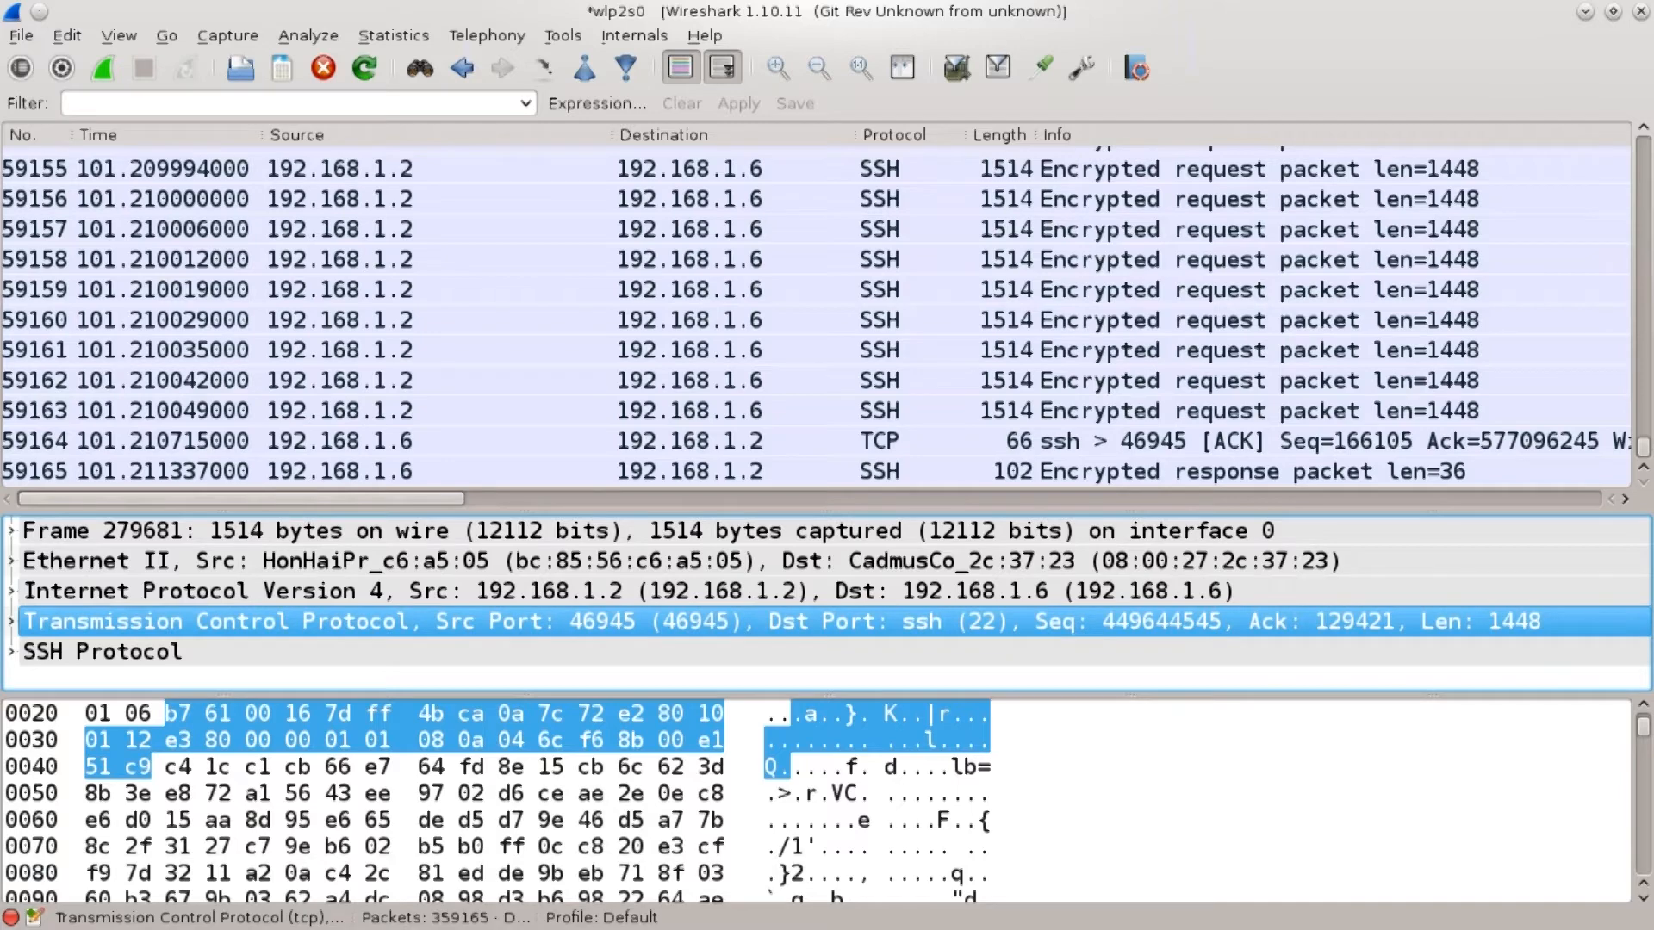
- Apply the display filter 'tcp.port == 22' to list only SSH traffic
{"action": "left_click", "coordinate": [294, 102]}
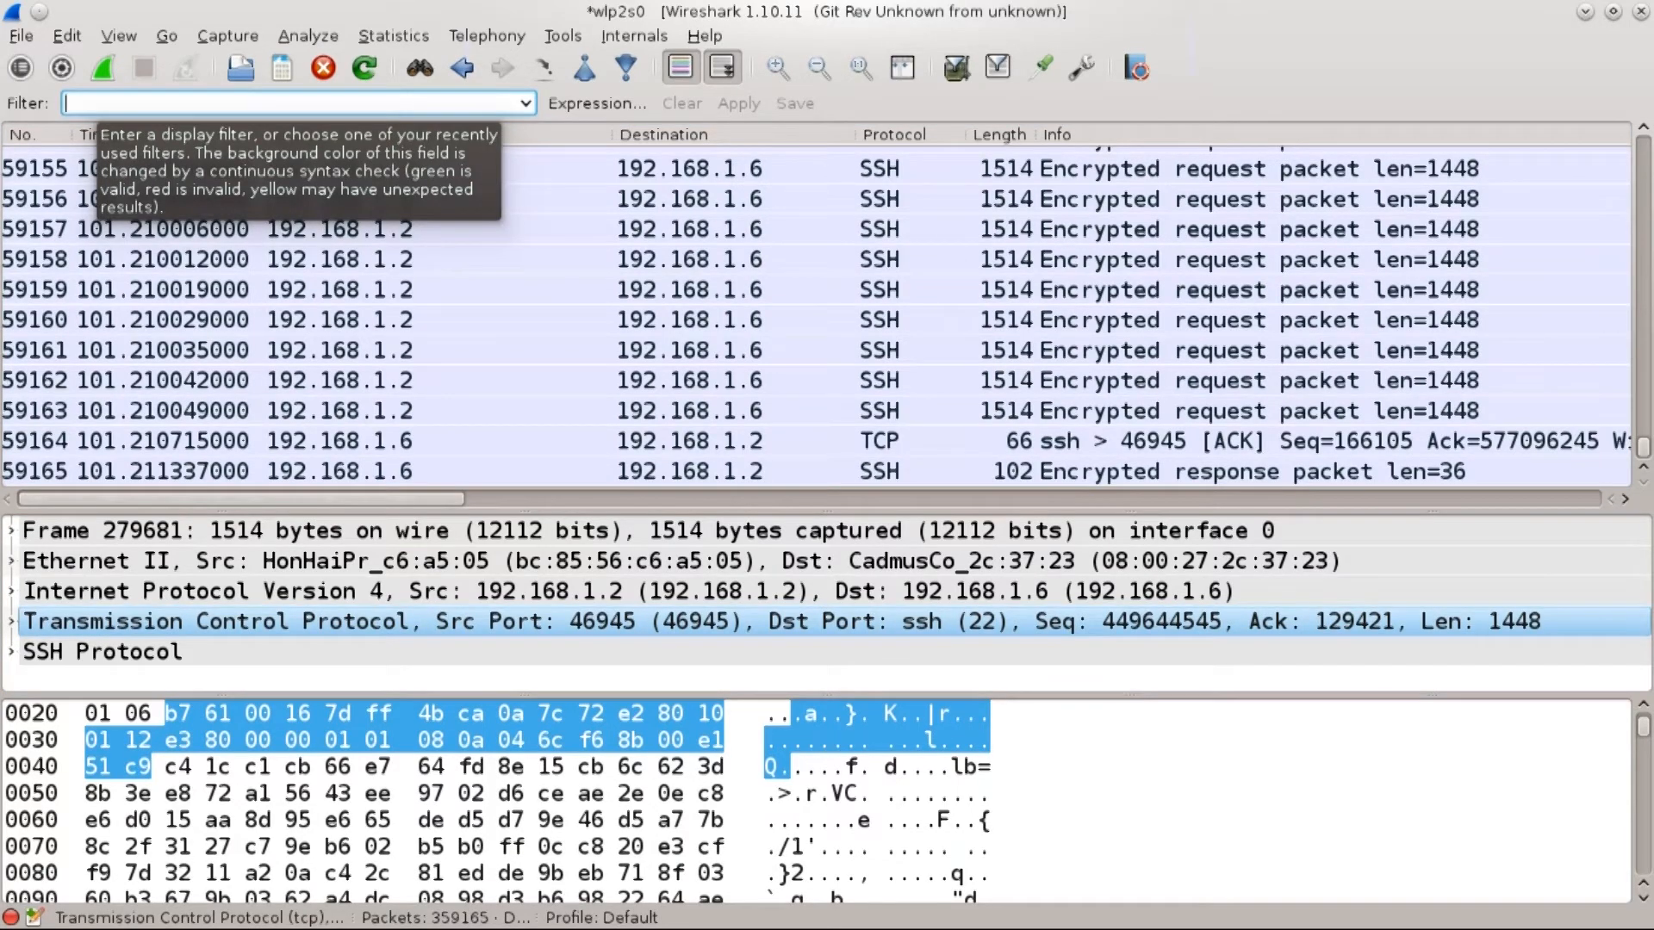
{"action": "type", "text": "t"}
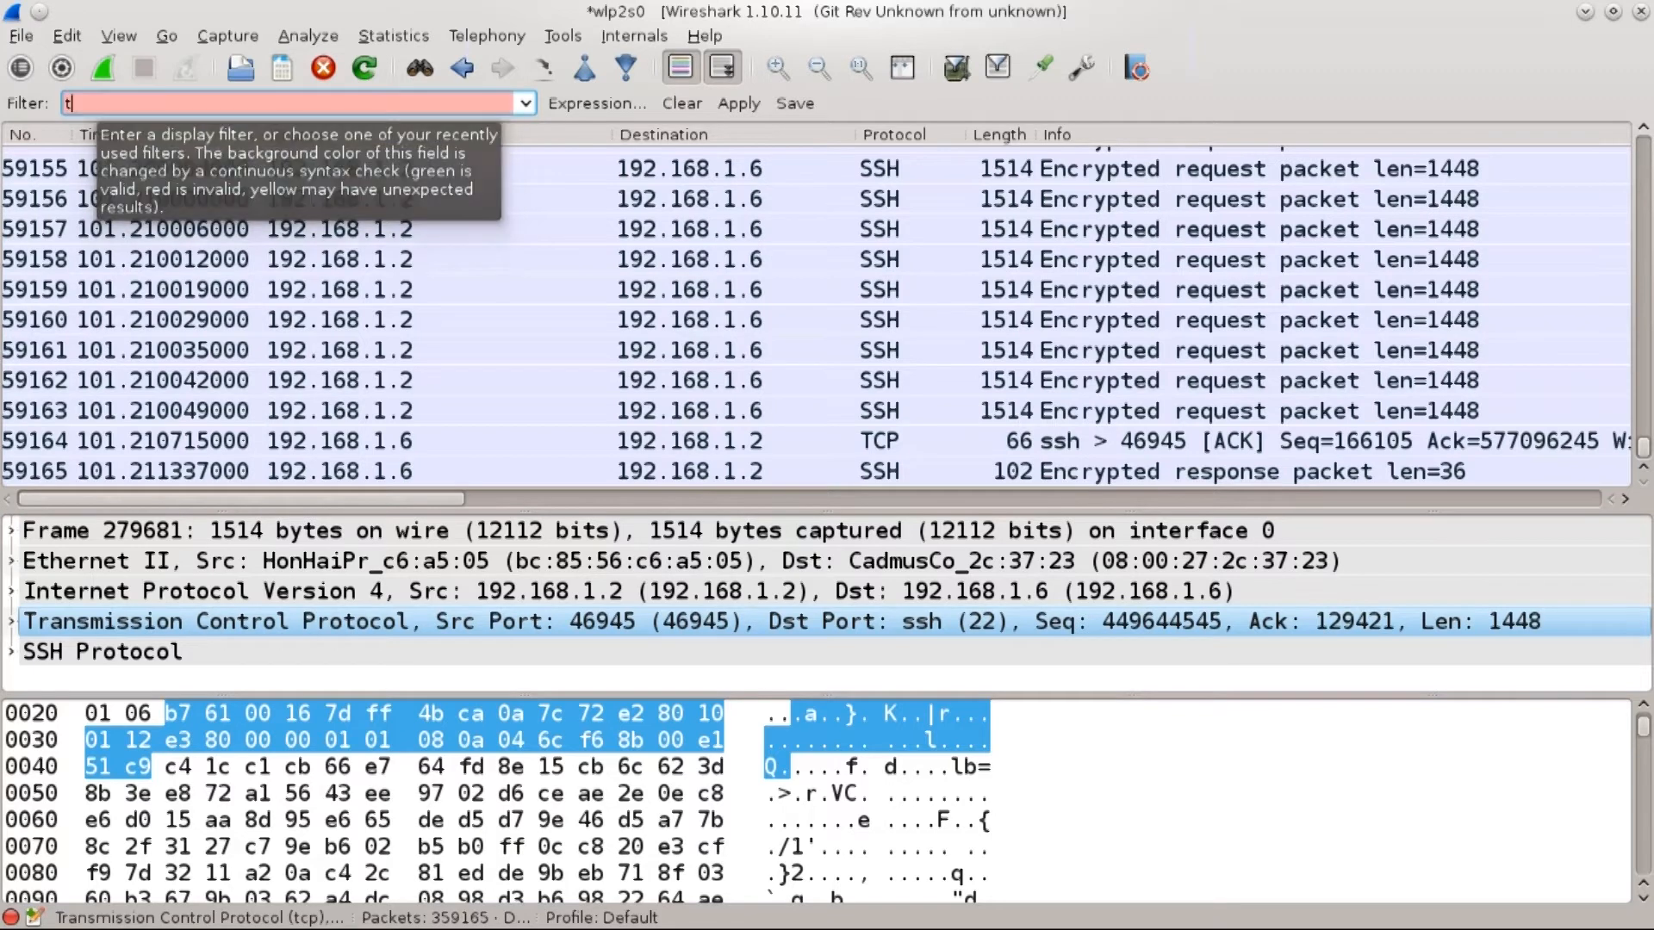
{"action": "type", "text": "cp.port == 22"}
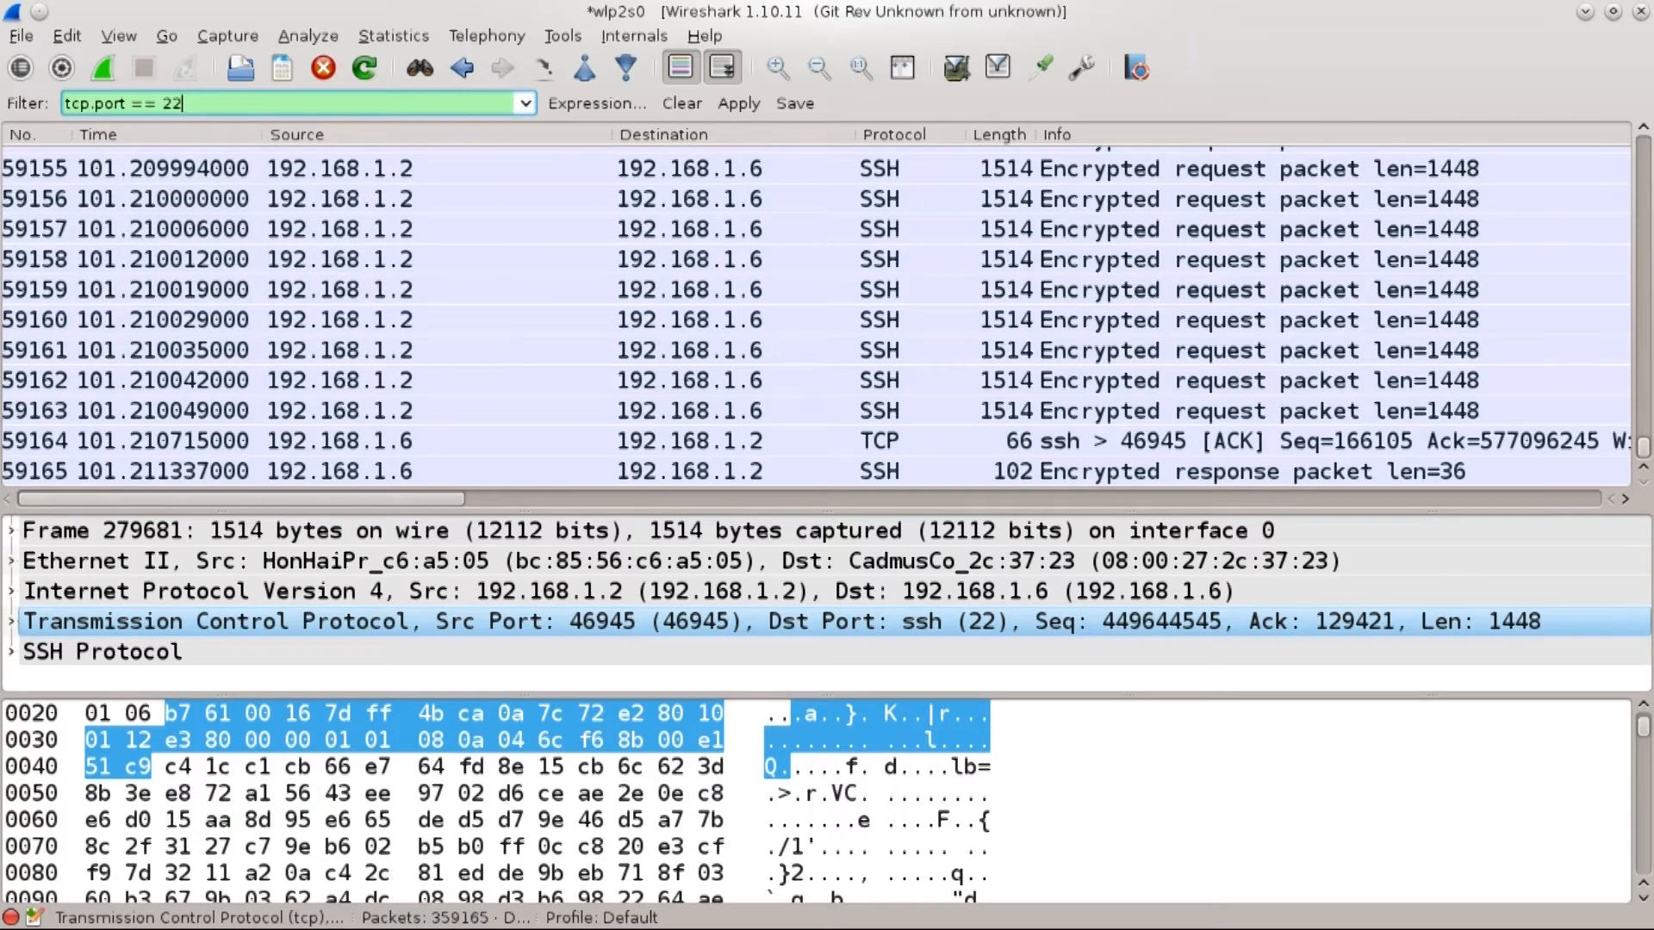
{"action": "left_click", "coordinate": [737, 104]}
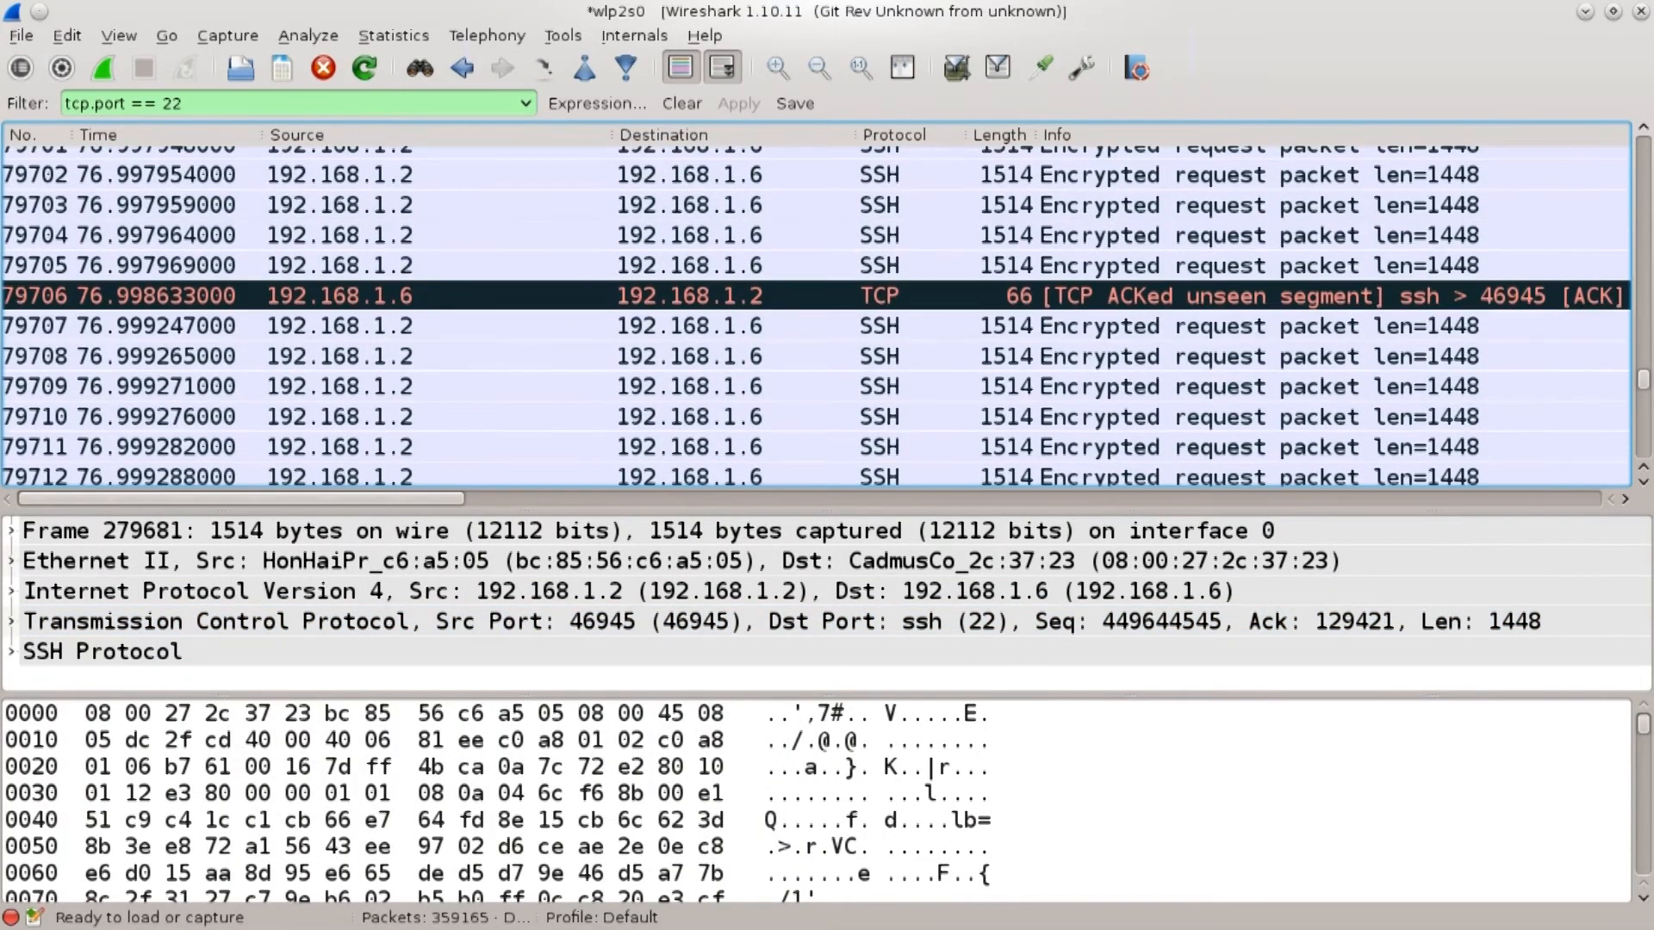
- Select SSH packet 279,707 and expand its SSH Protocol layer to view the encrypted payload
{"action": "left_click", "coordinate": [739, 294]}
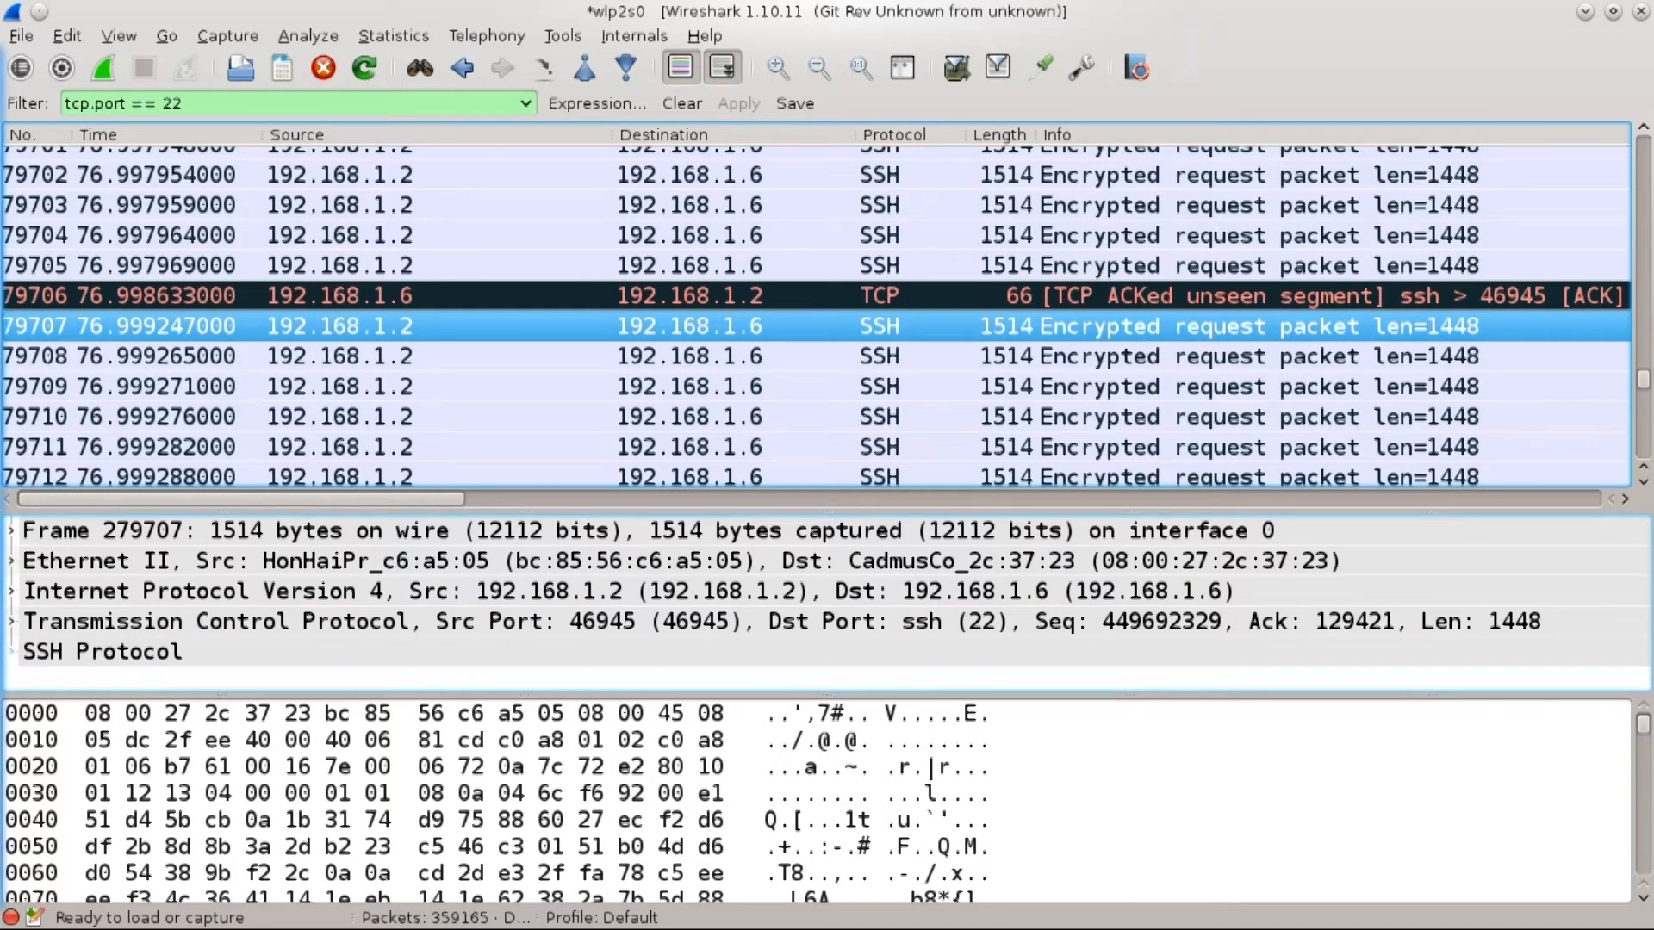
{"action": "left_click", "coordinate": [12, 651]}
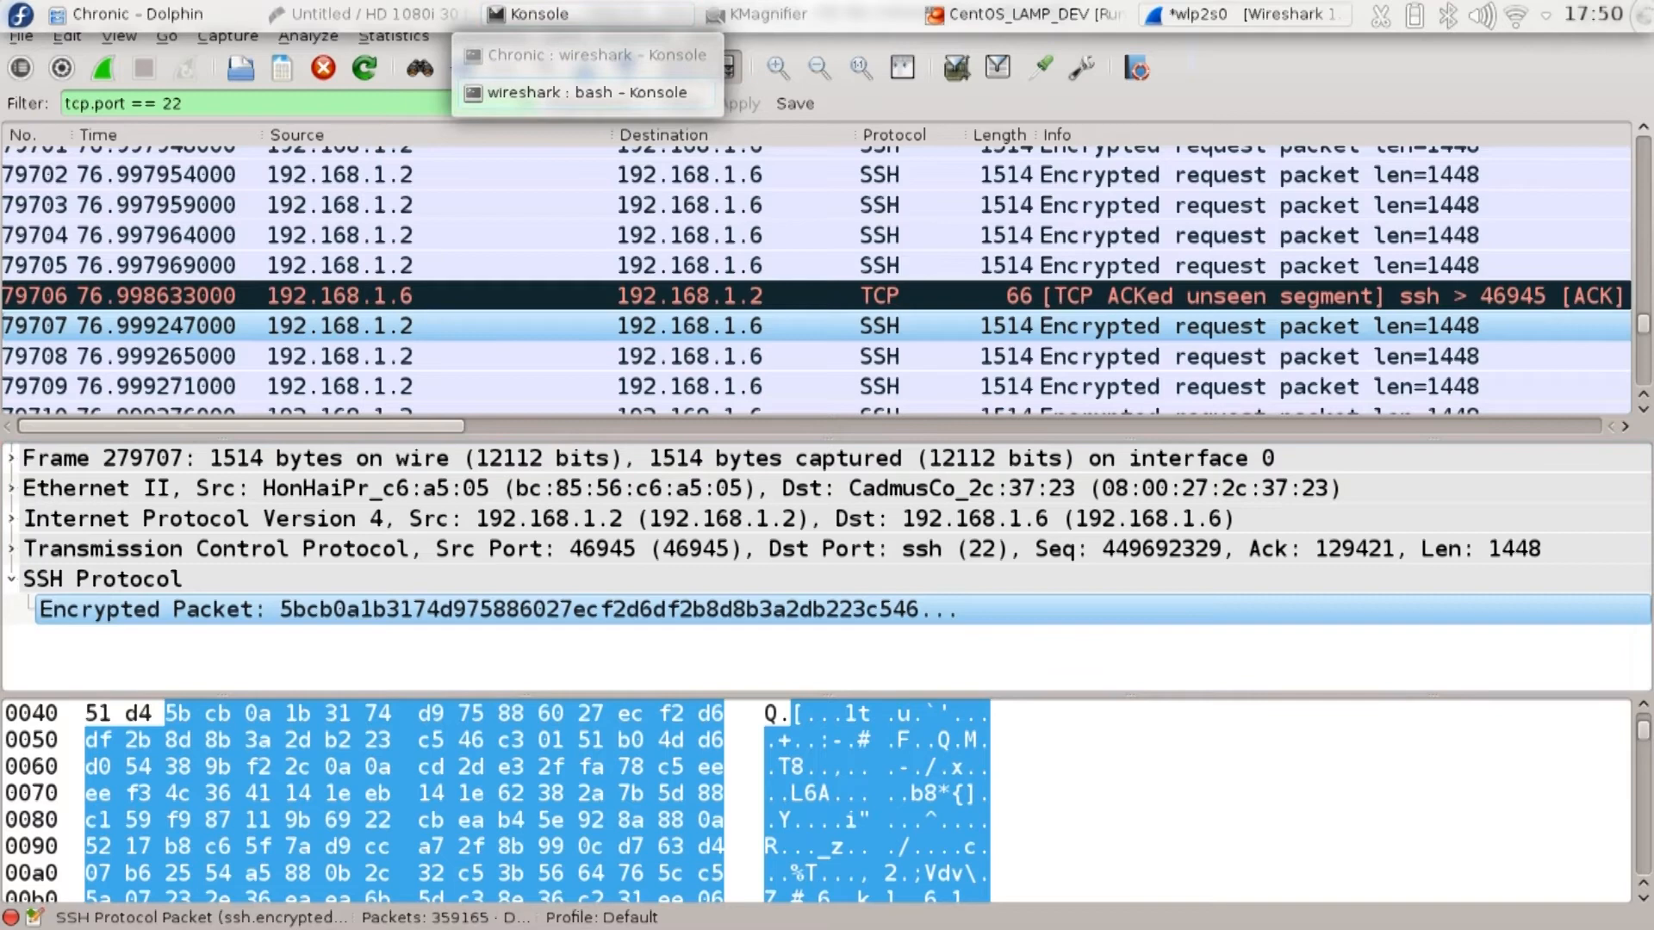
- Run lsof -i :22 in Konsole to list the two ssh processes on port 22, then clear the shell
{"action": "left_click", "coordinate": [587, 91]}
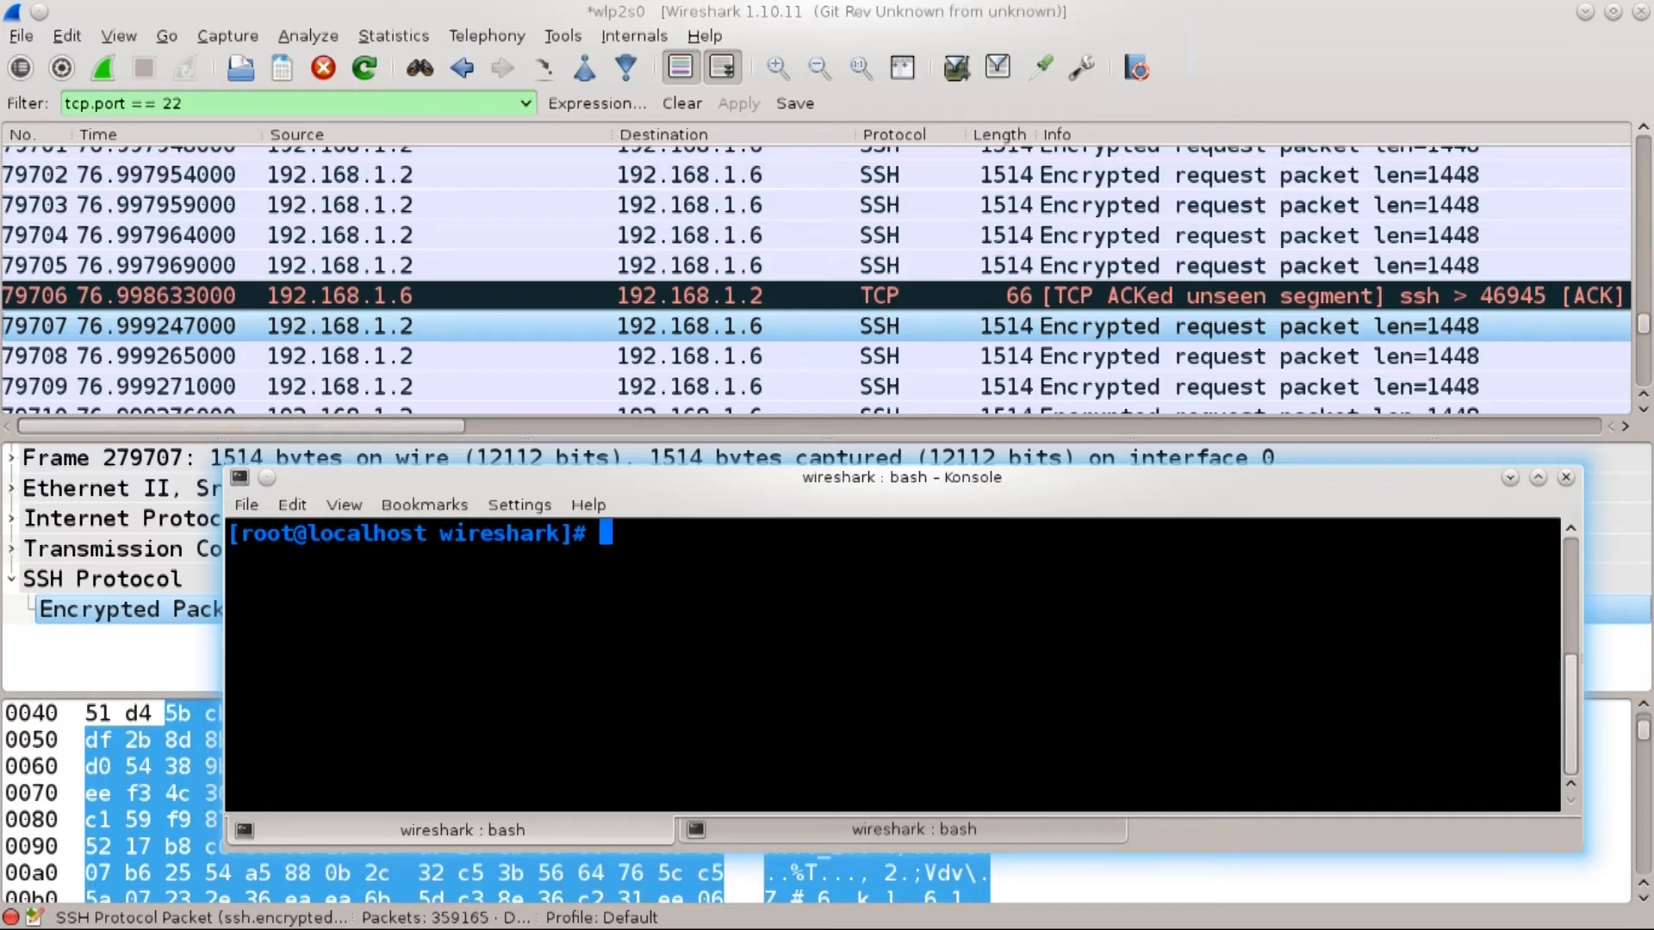
{"action": "type", "text": "ls"}
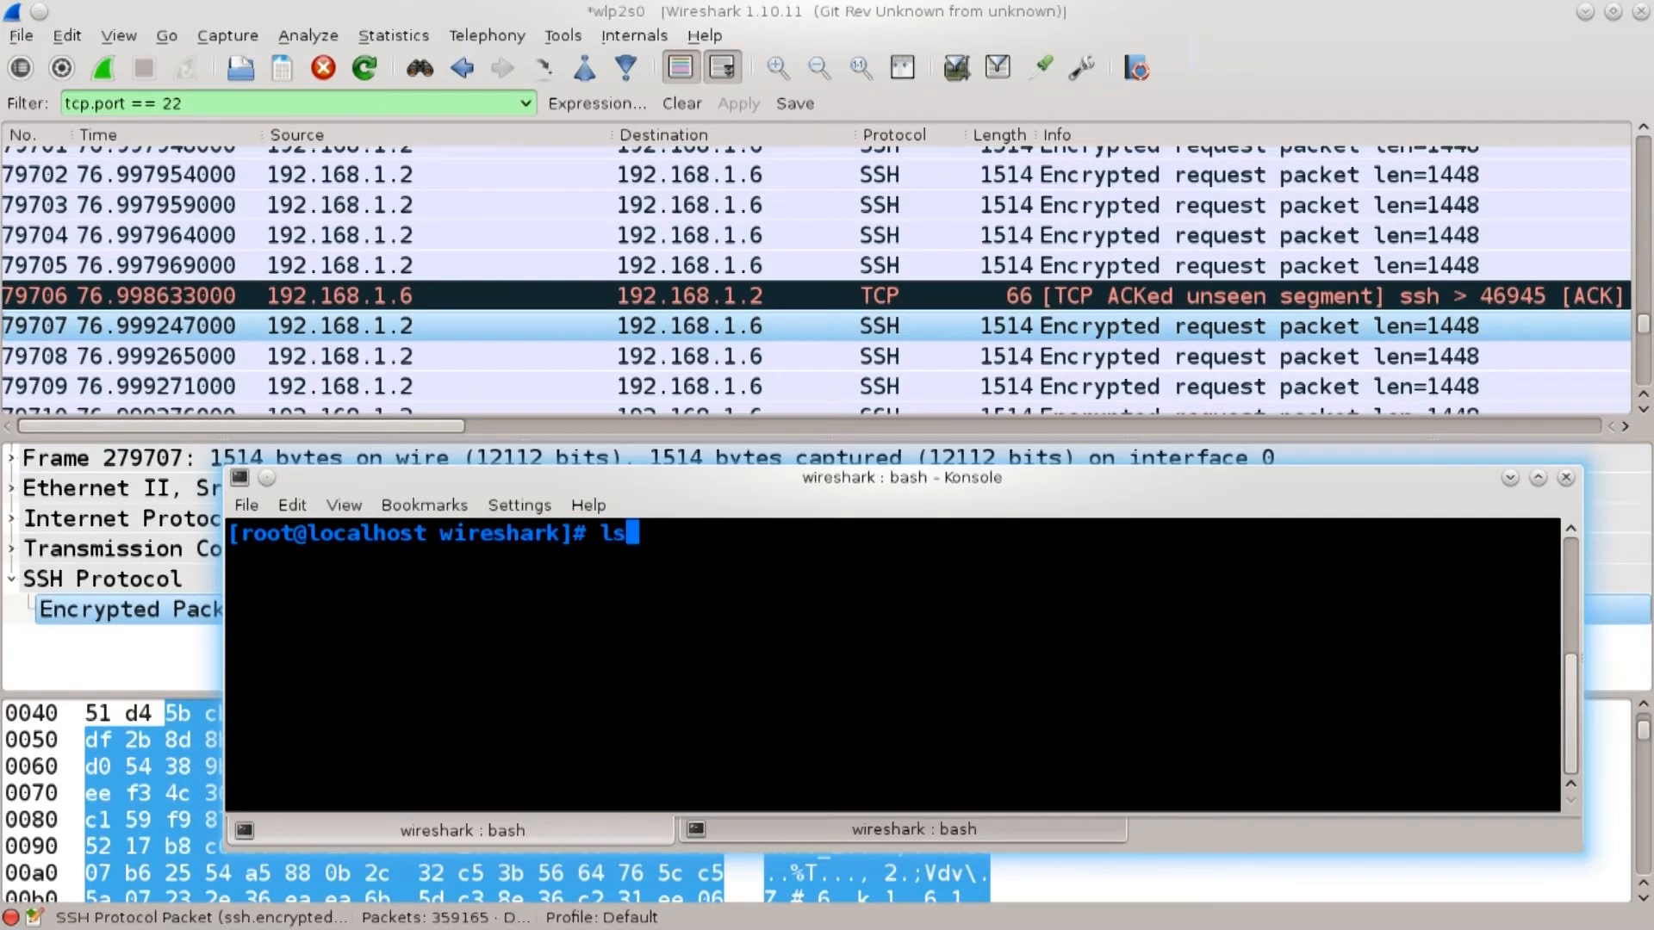
{"action": "type", "text": "of -I:"}
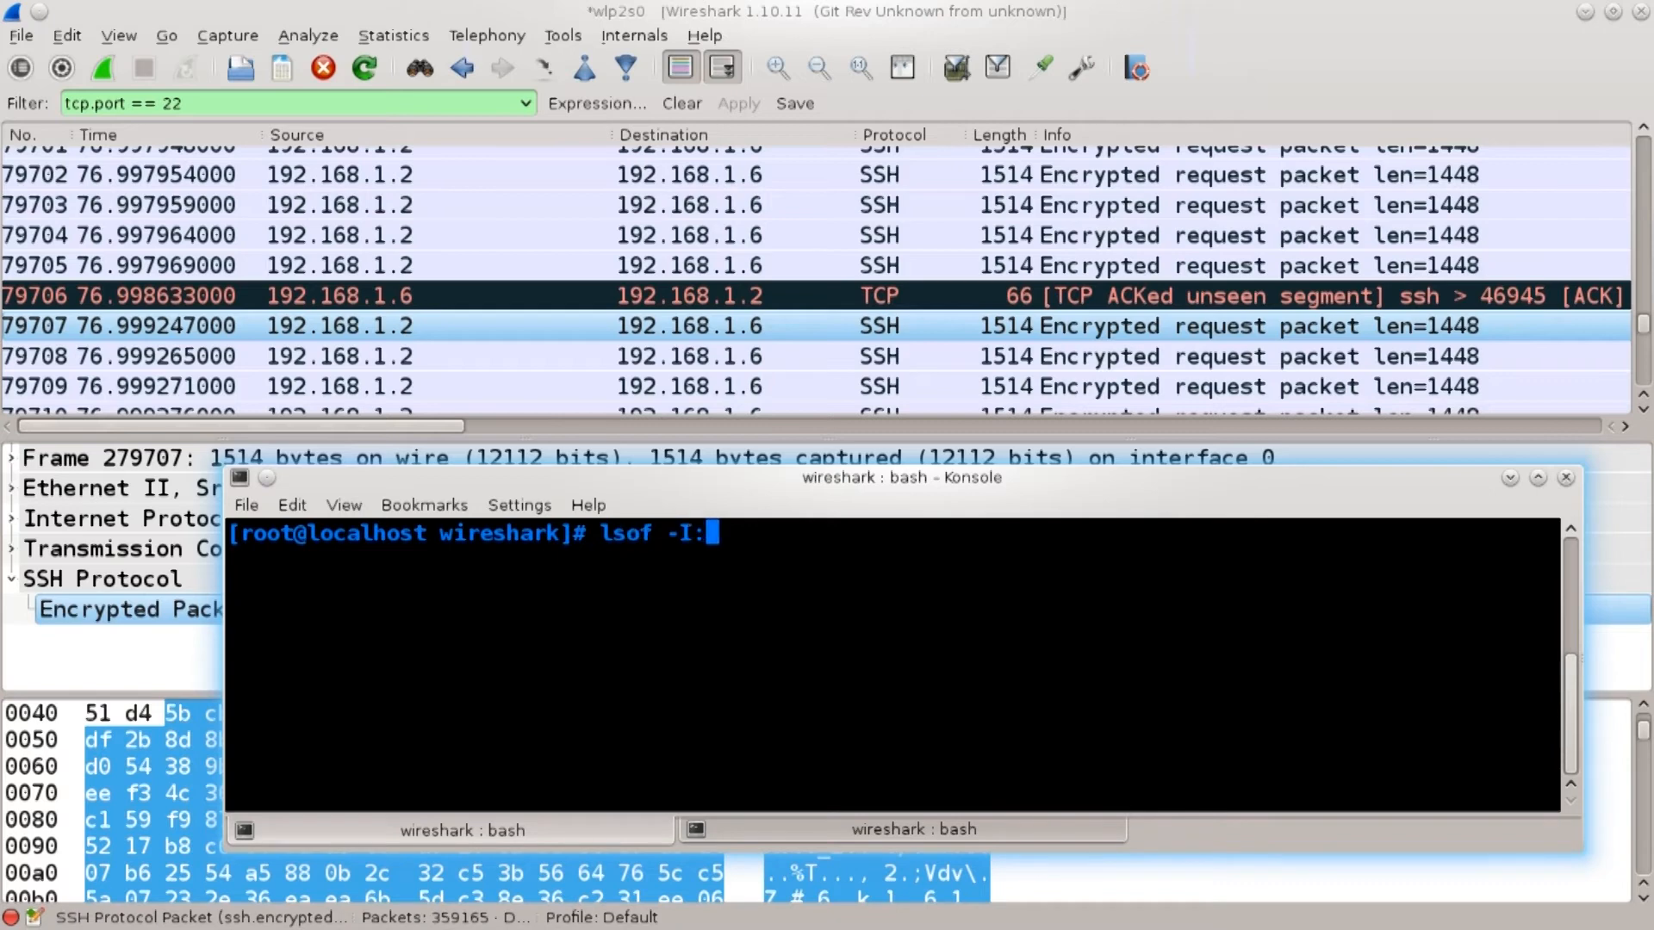
{"action": "key", "text": "BackSpace"}
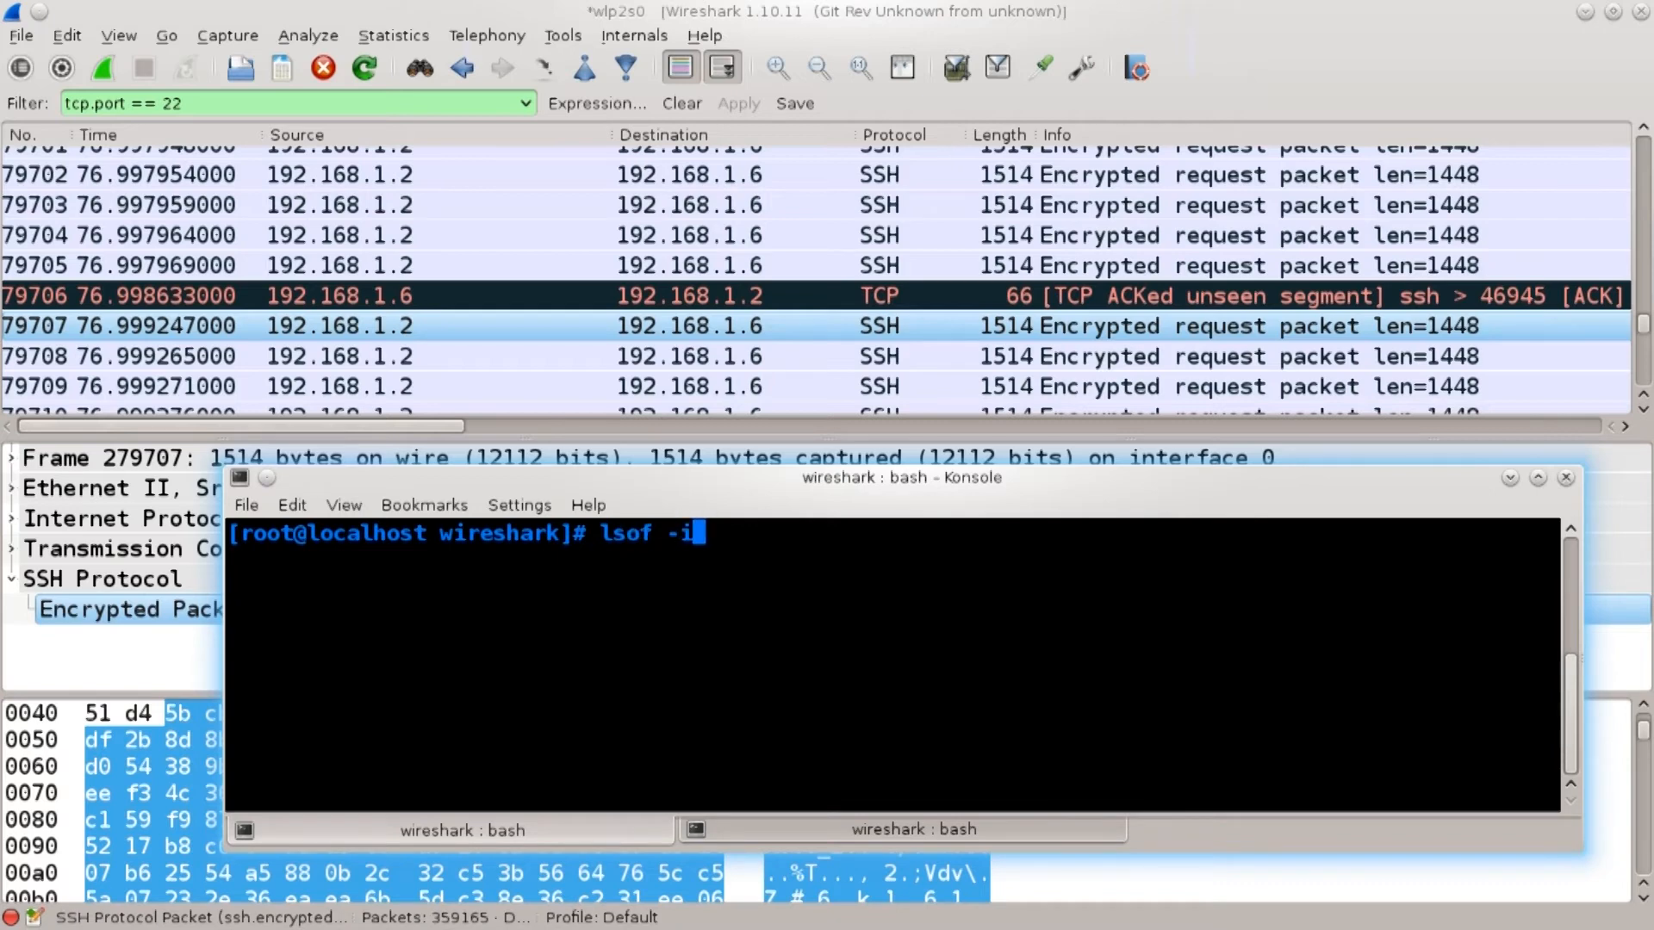
{"action": "type", "text": ":"}
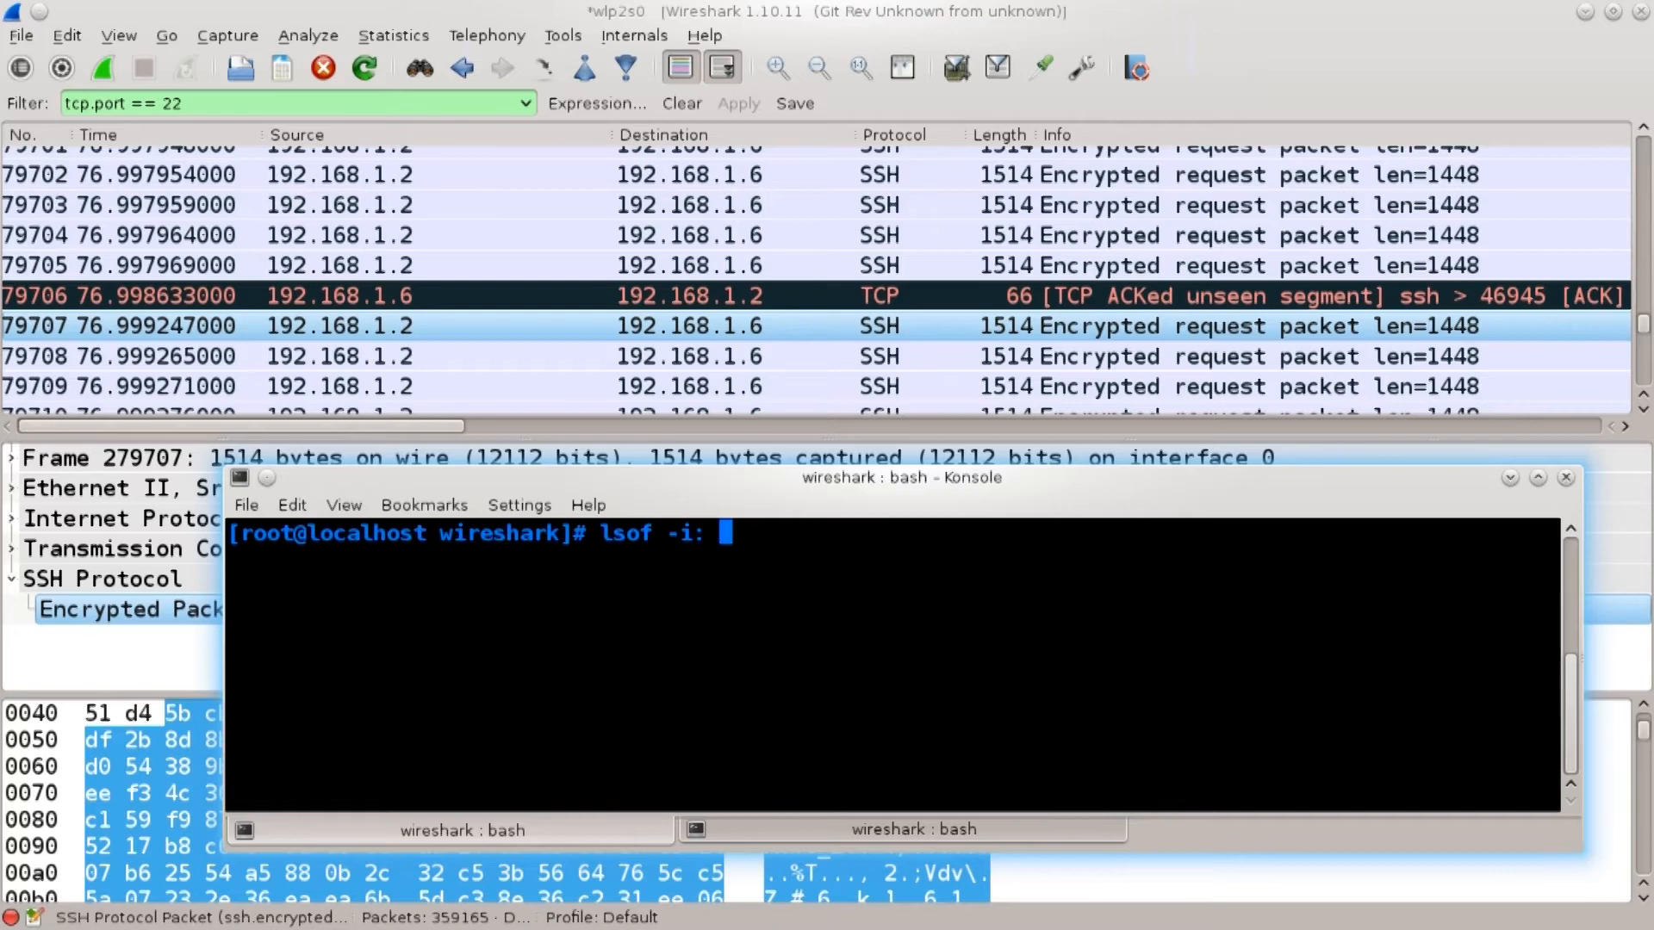
{"action": "type", "text": "22"}
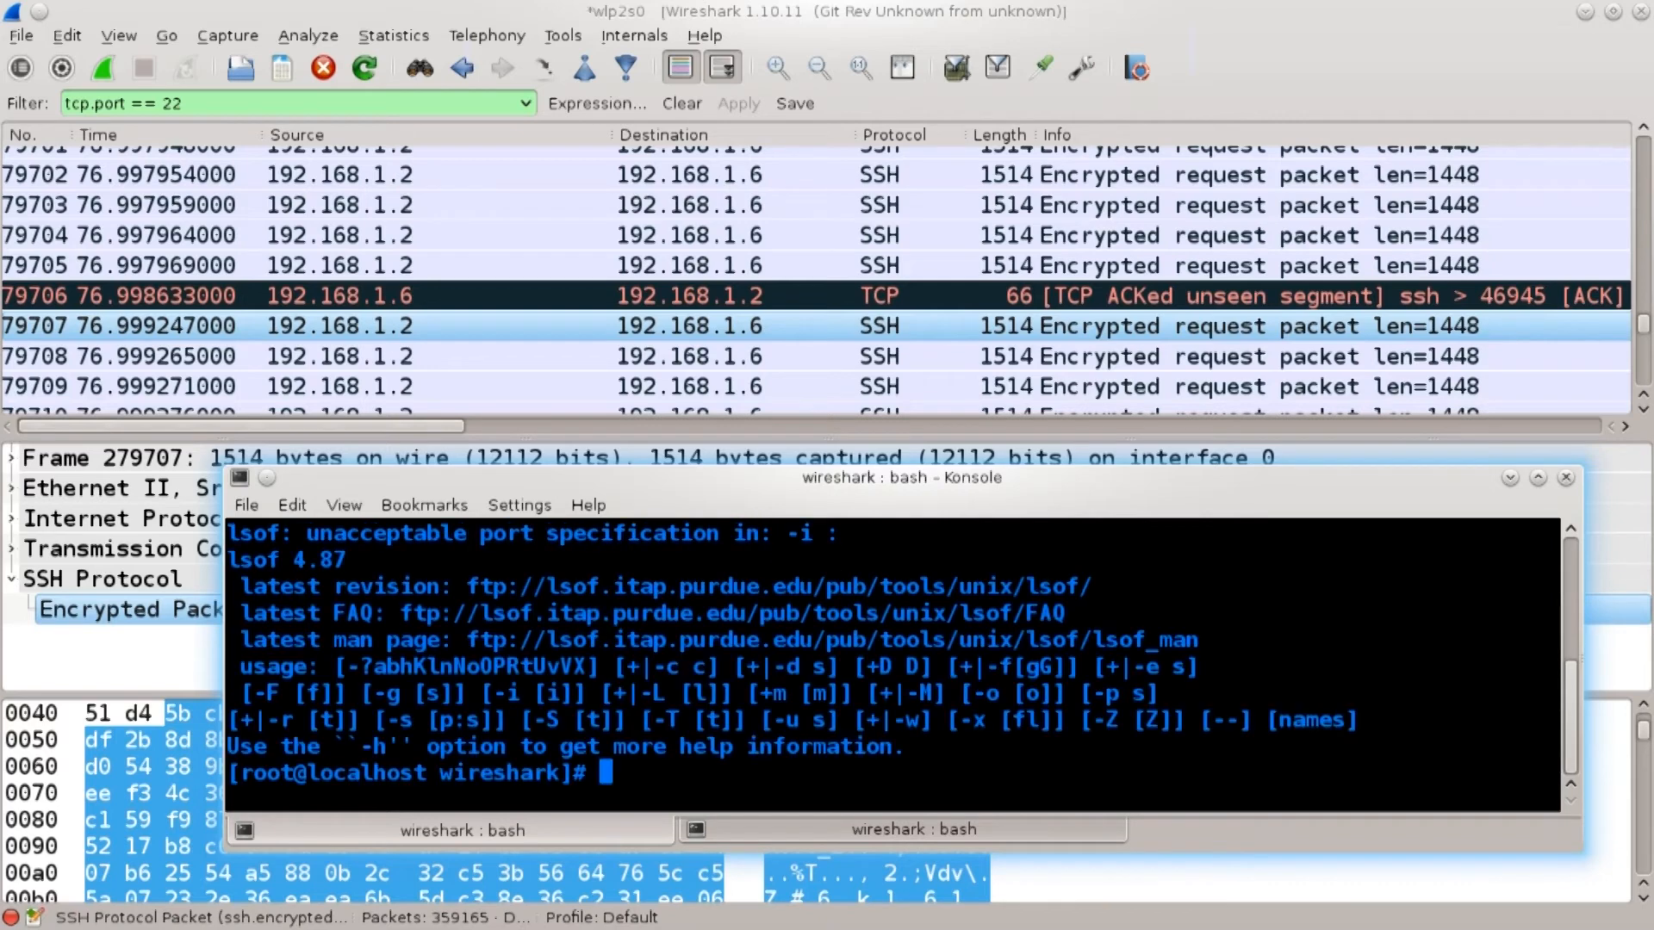
{"action": "type", "text": "lsof -i: 22"}
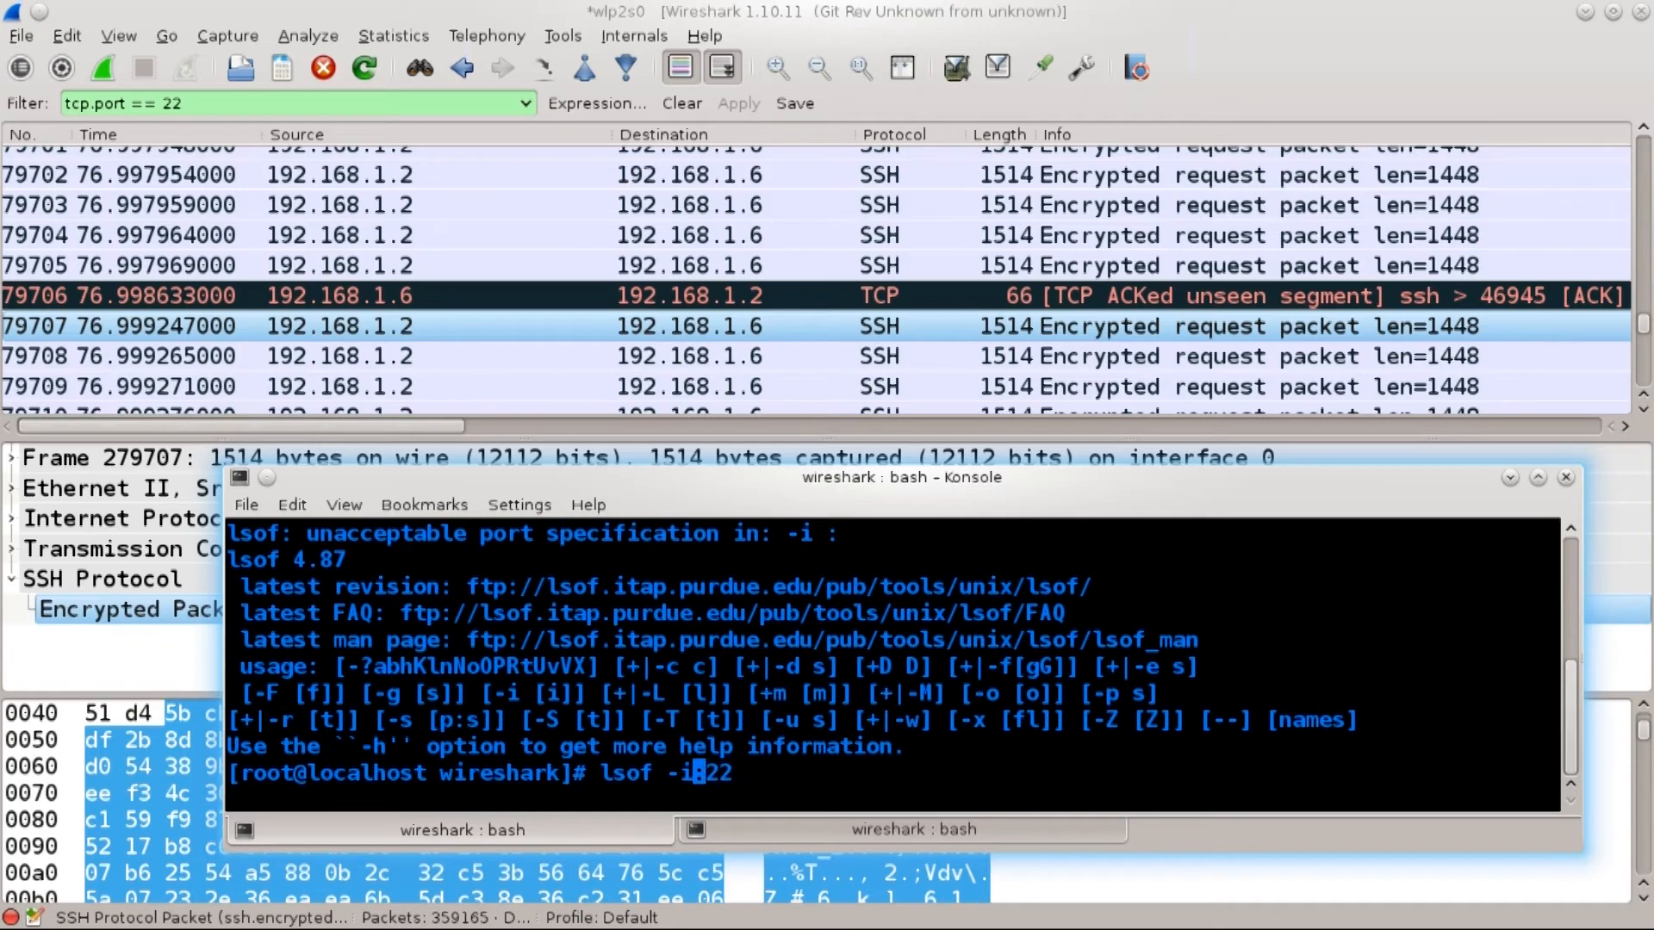
{"action": "key", "text": "Return"}
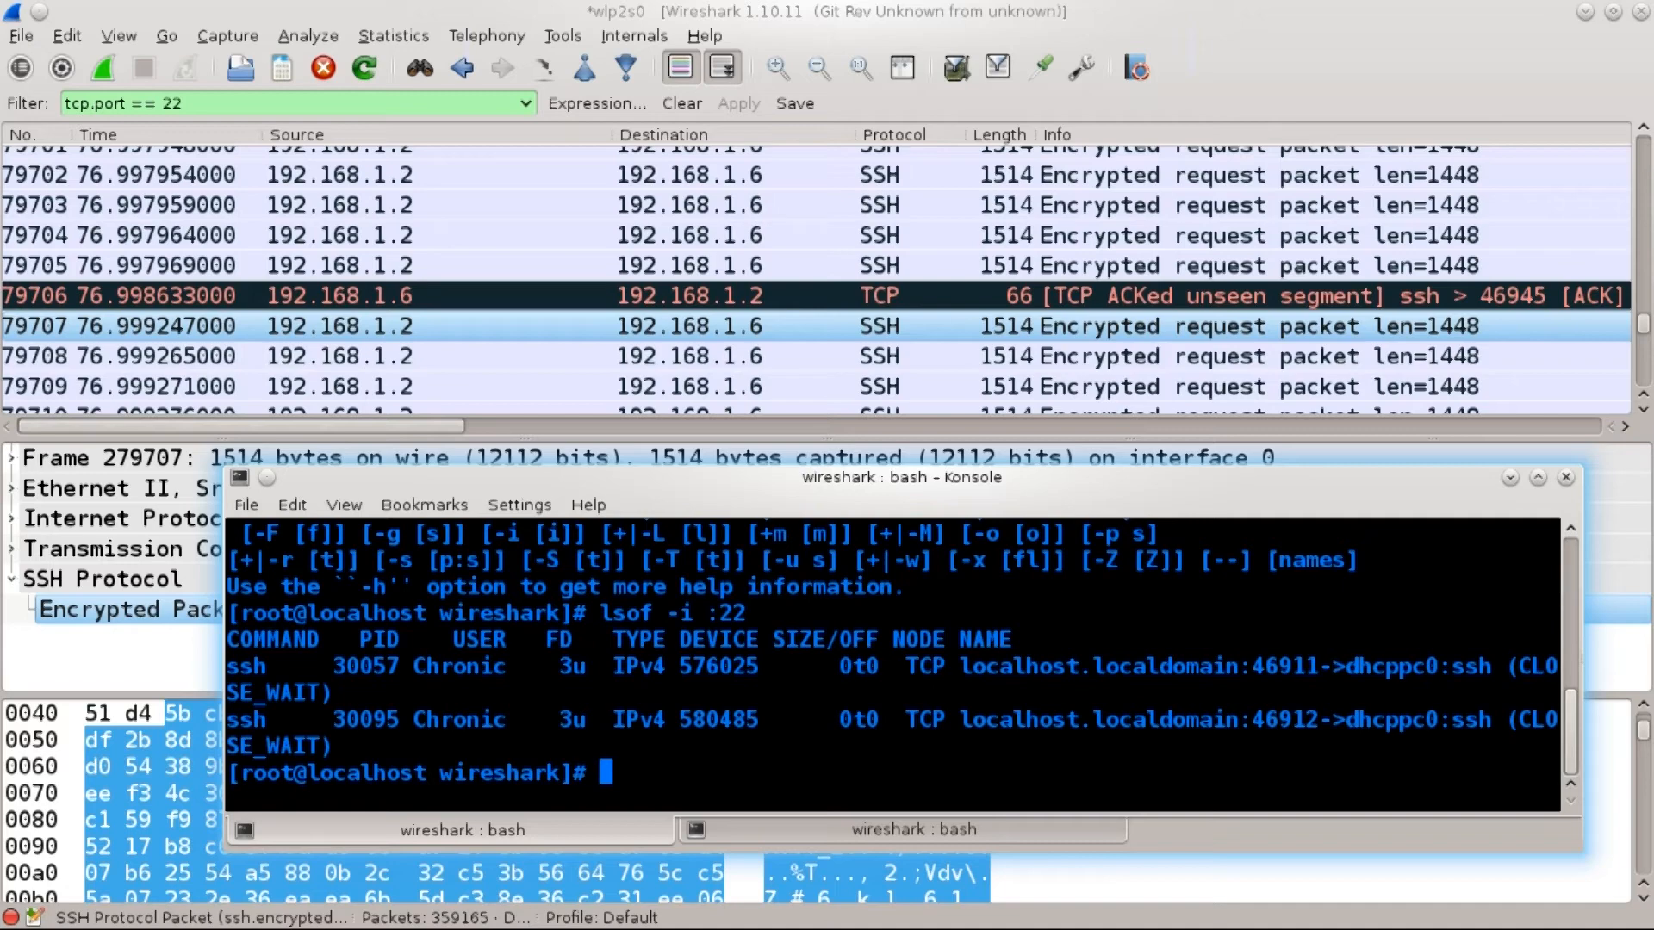
{"action": "type", "text": "cl"}
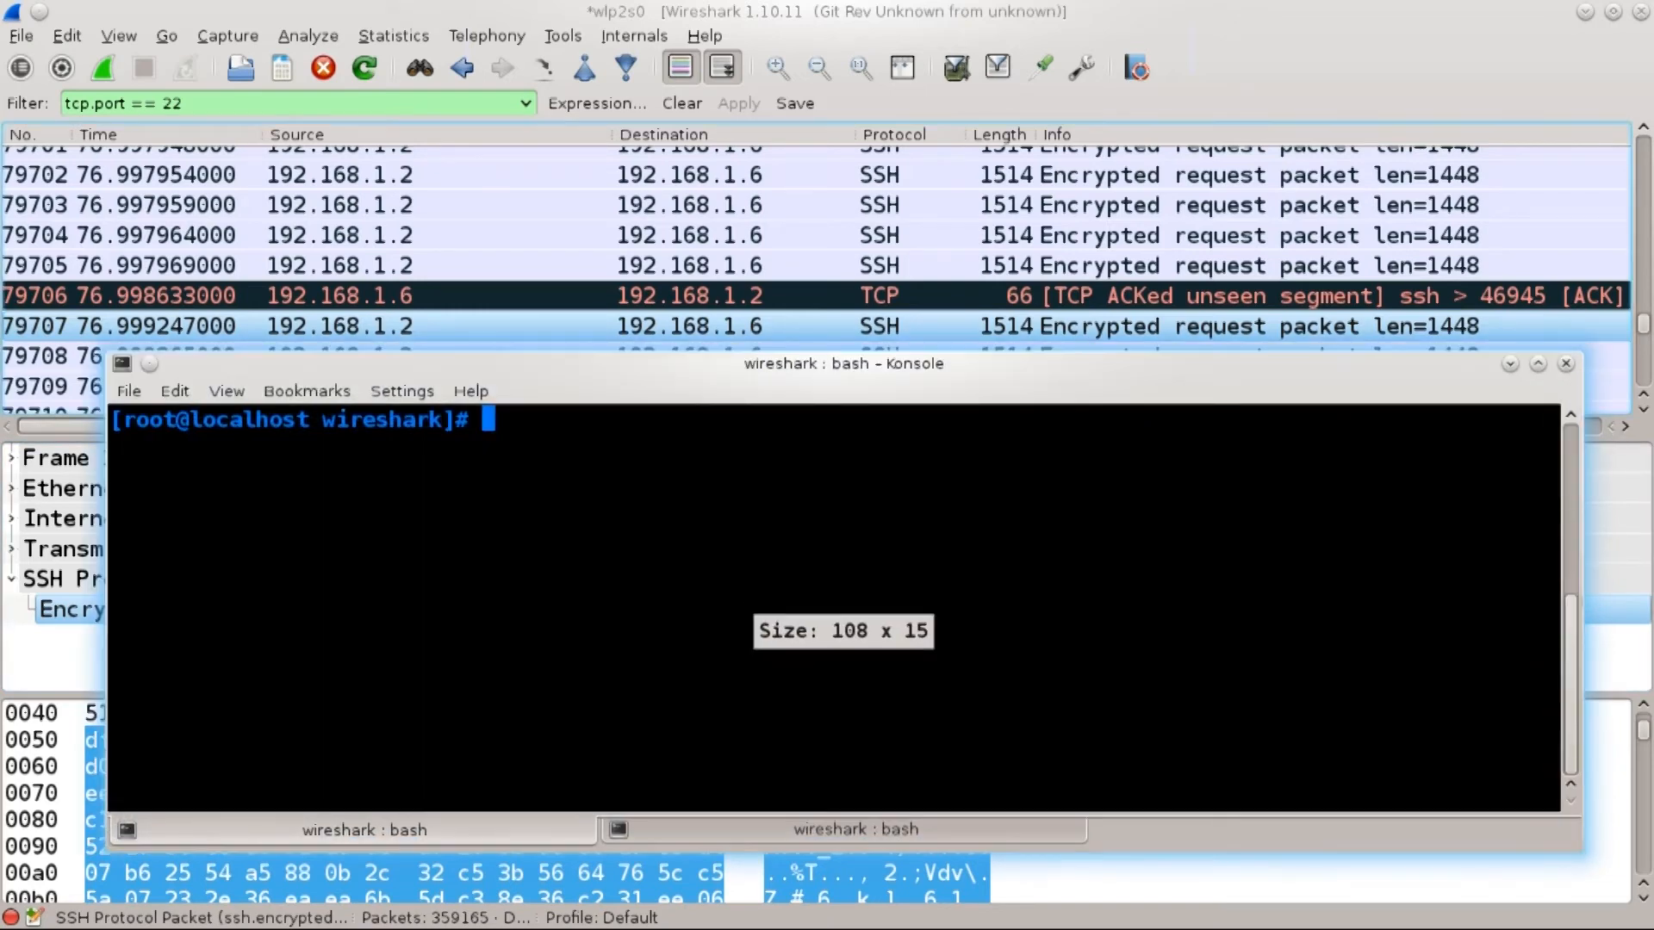
- Rerun lsof -i :22 in the enlarged terminal so both ssh entries fit on one line
{"action": "type", "text": "lsof -i :22"}
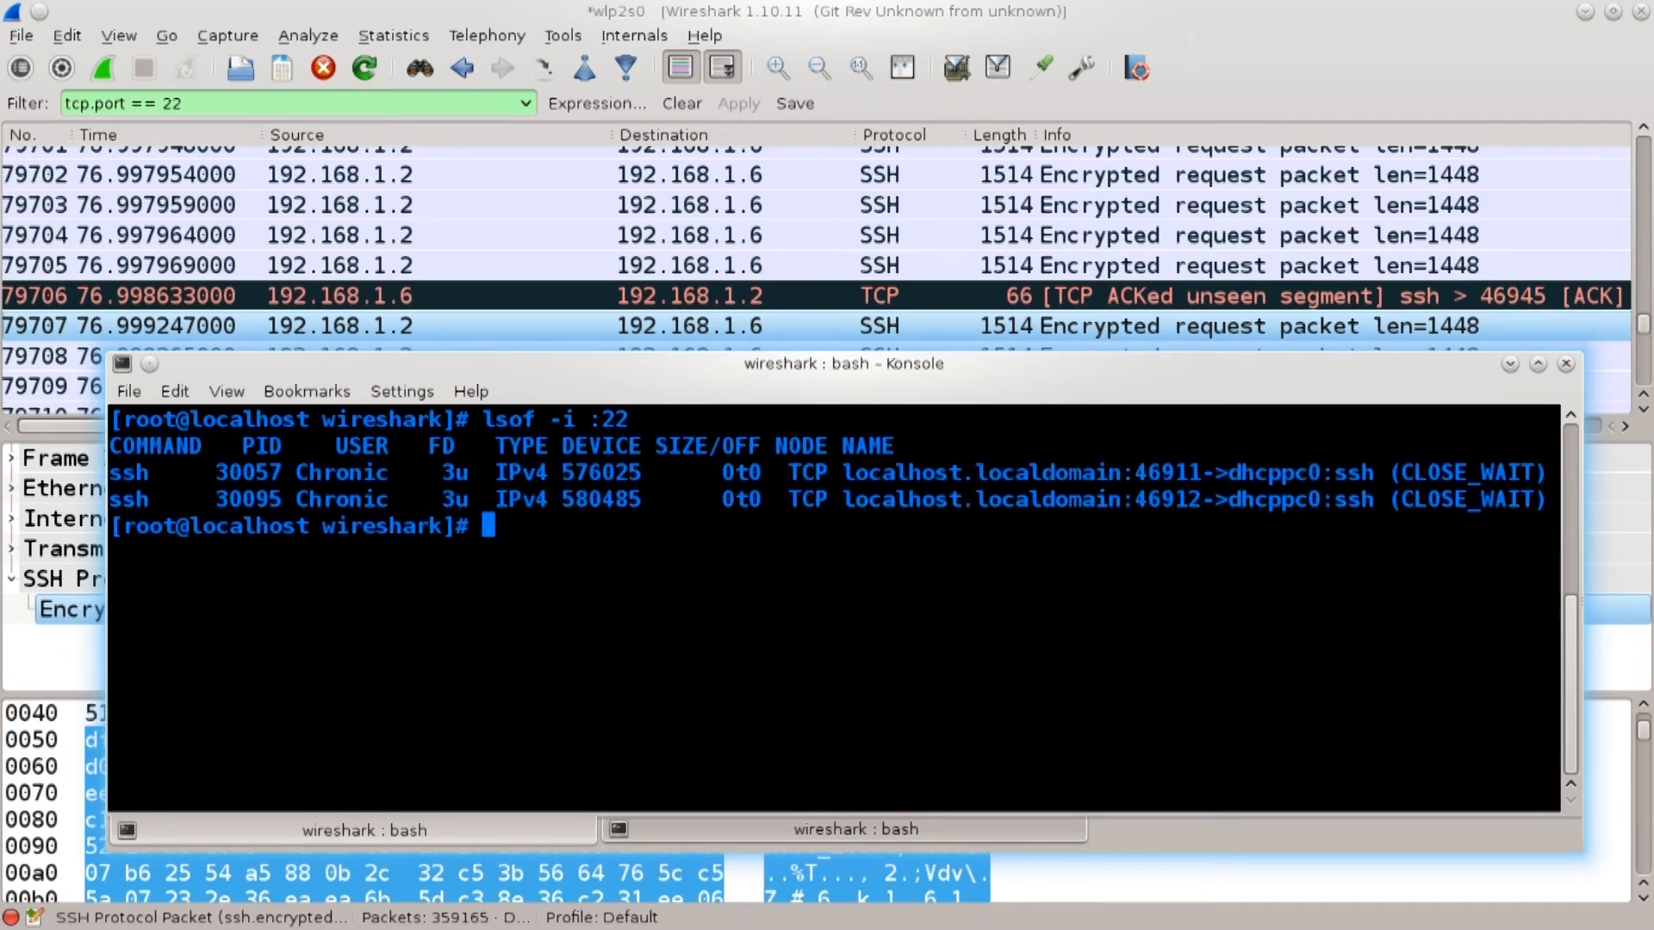
{"action": "double_click", "coordinate": [1458, 472]}
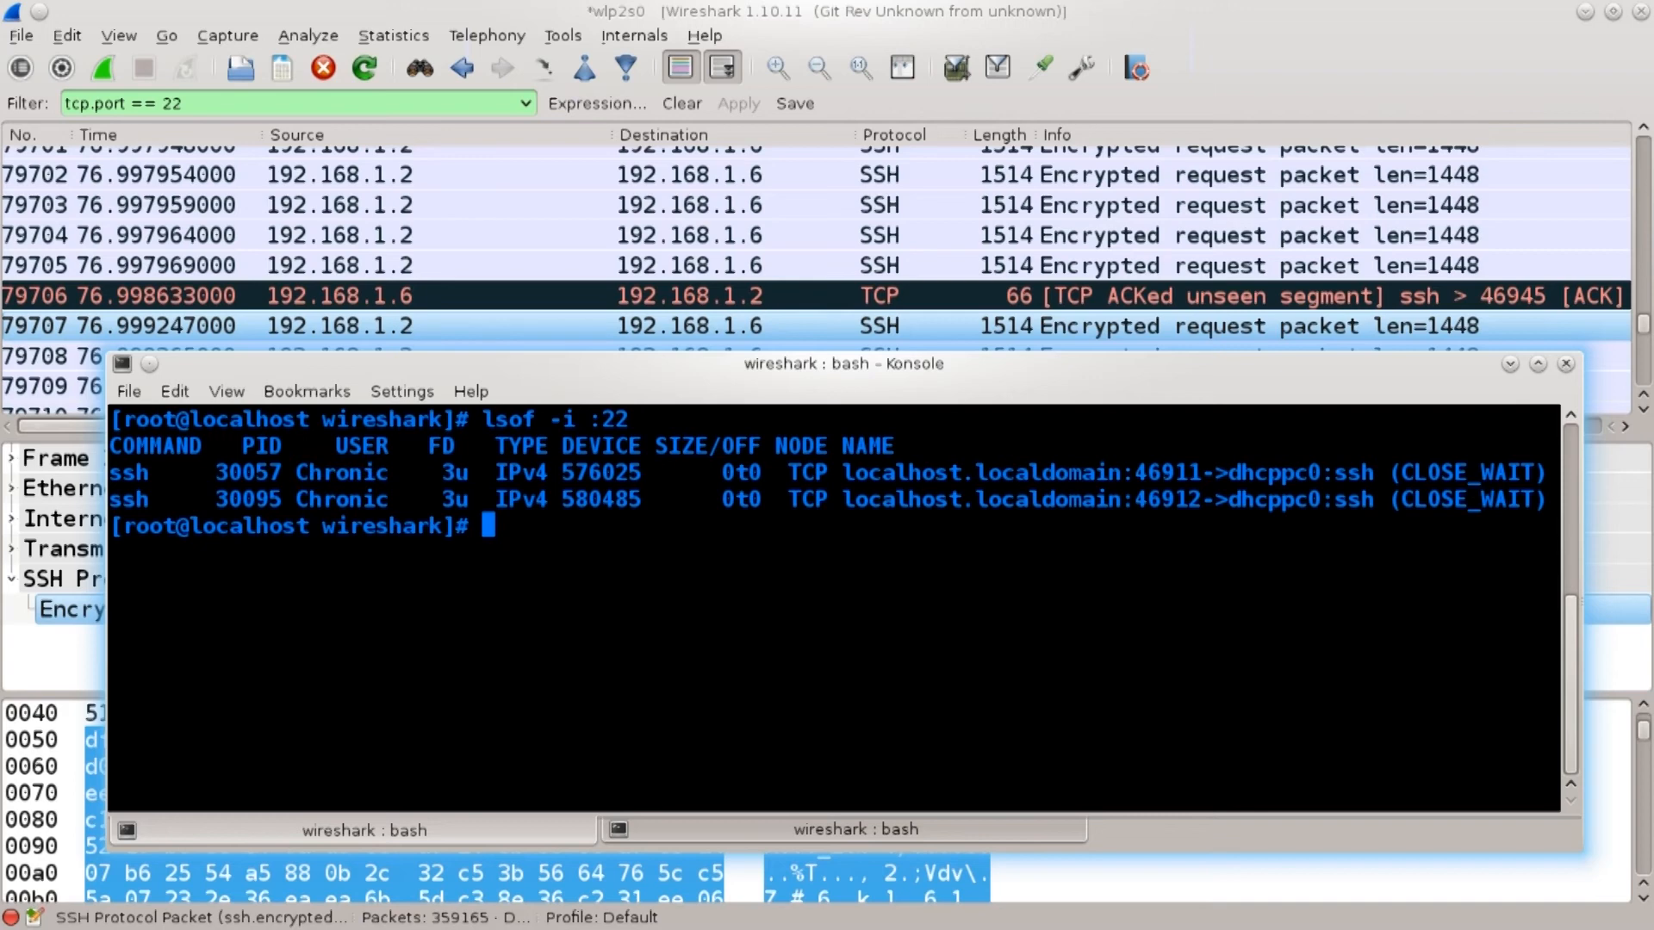
- Kill the ssh process with PID 3005 holding port 22
{"action": "type", "text": "kill"}
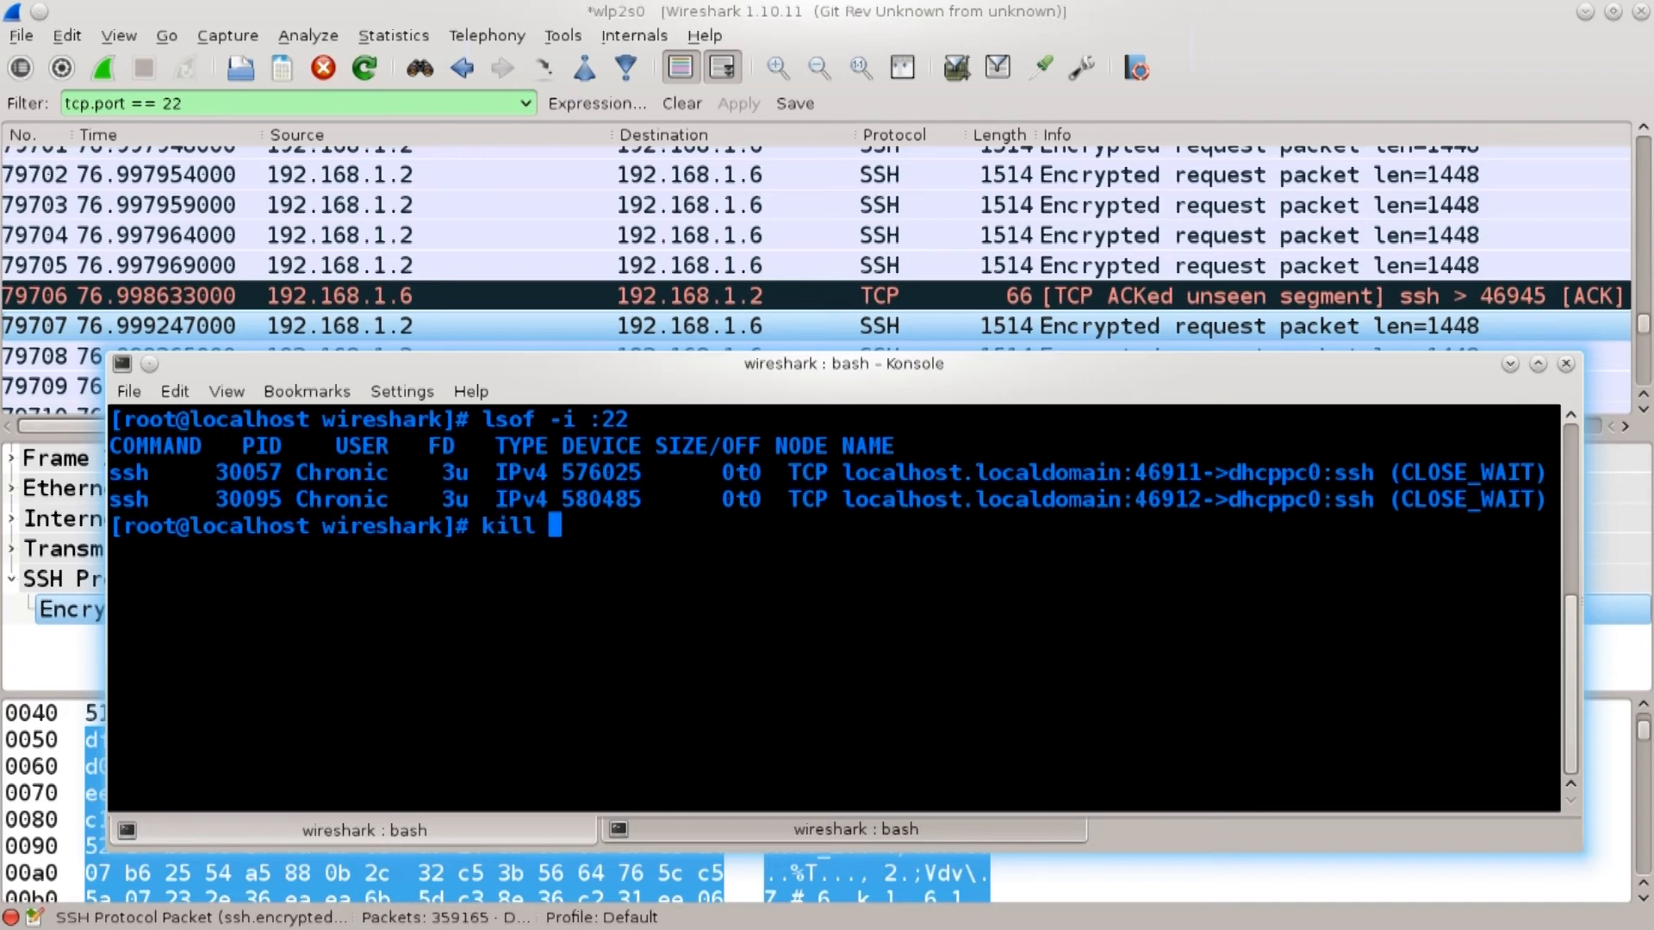
{"action": "type", "text": "3"}
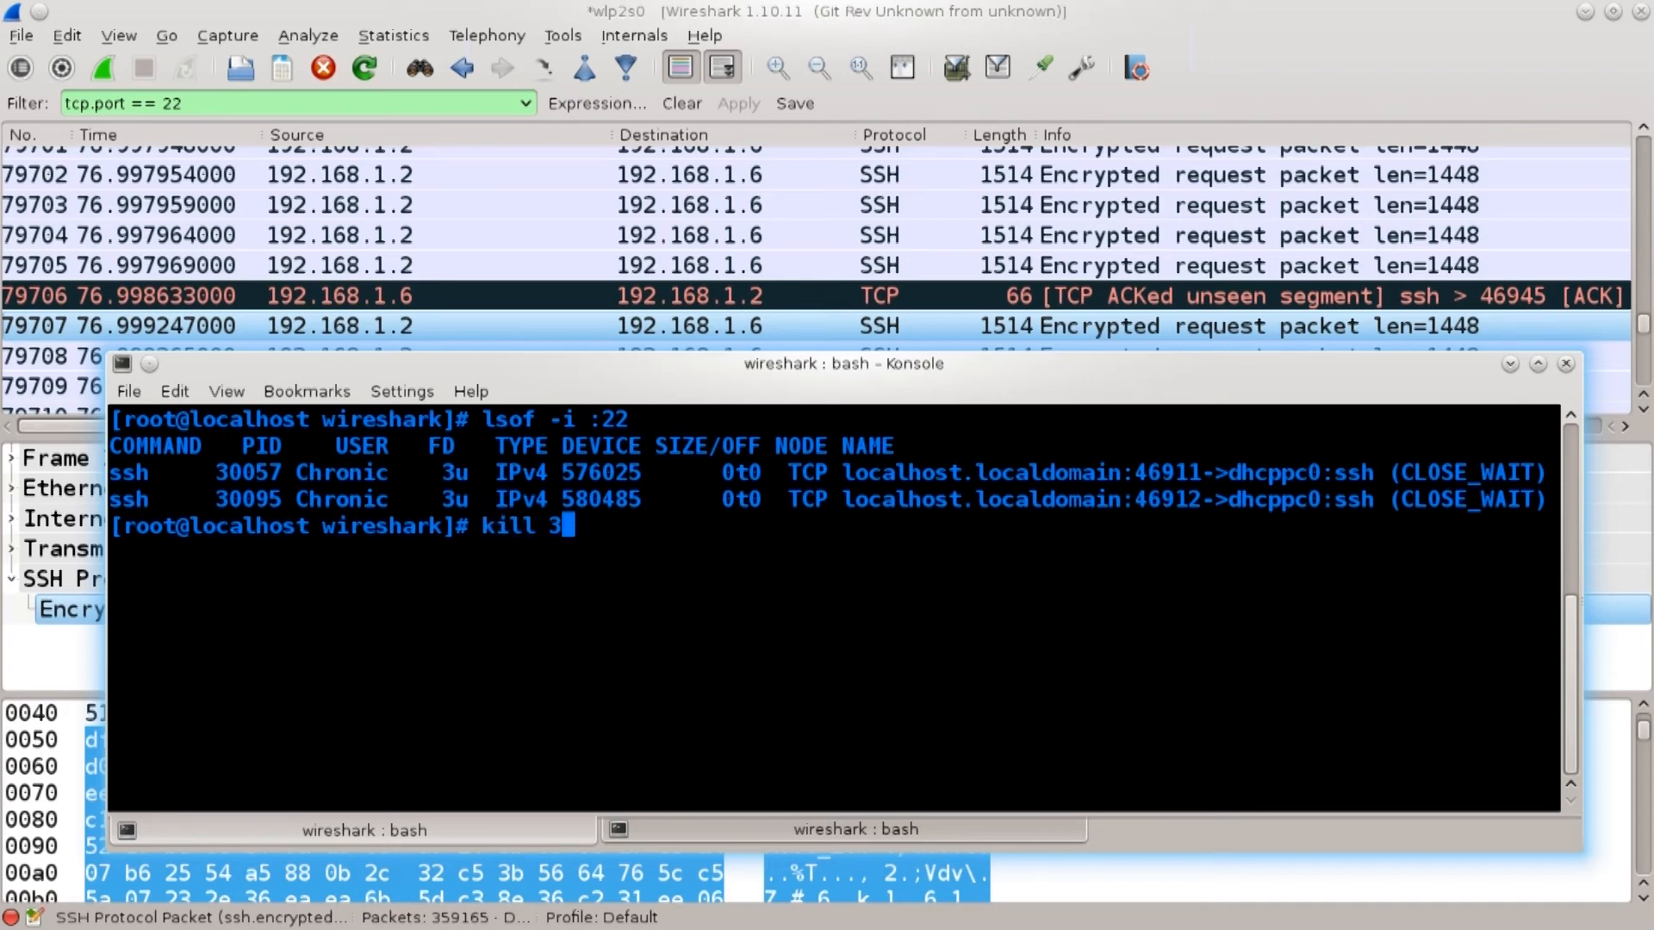
{"action": "type", "text": "005"}
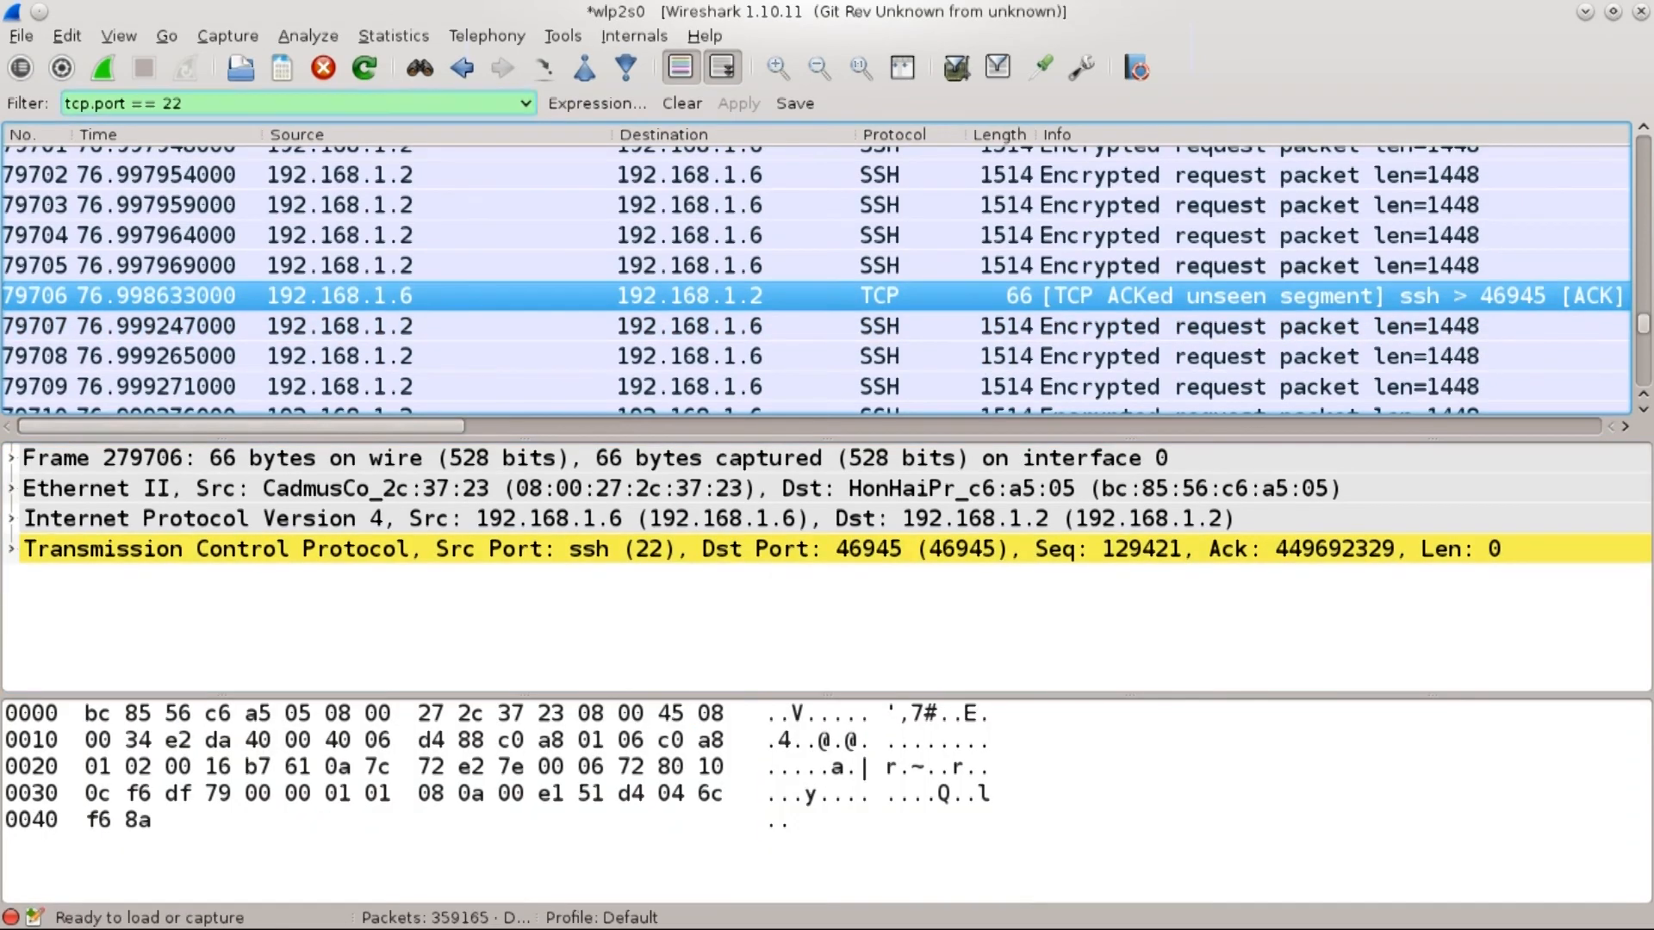
{"action": "mouse_move", "coordinate": [364, 67]}
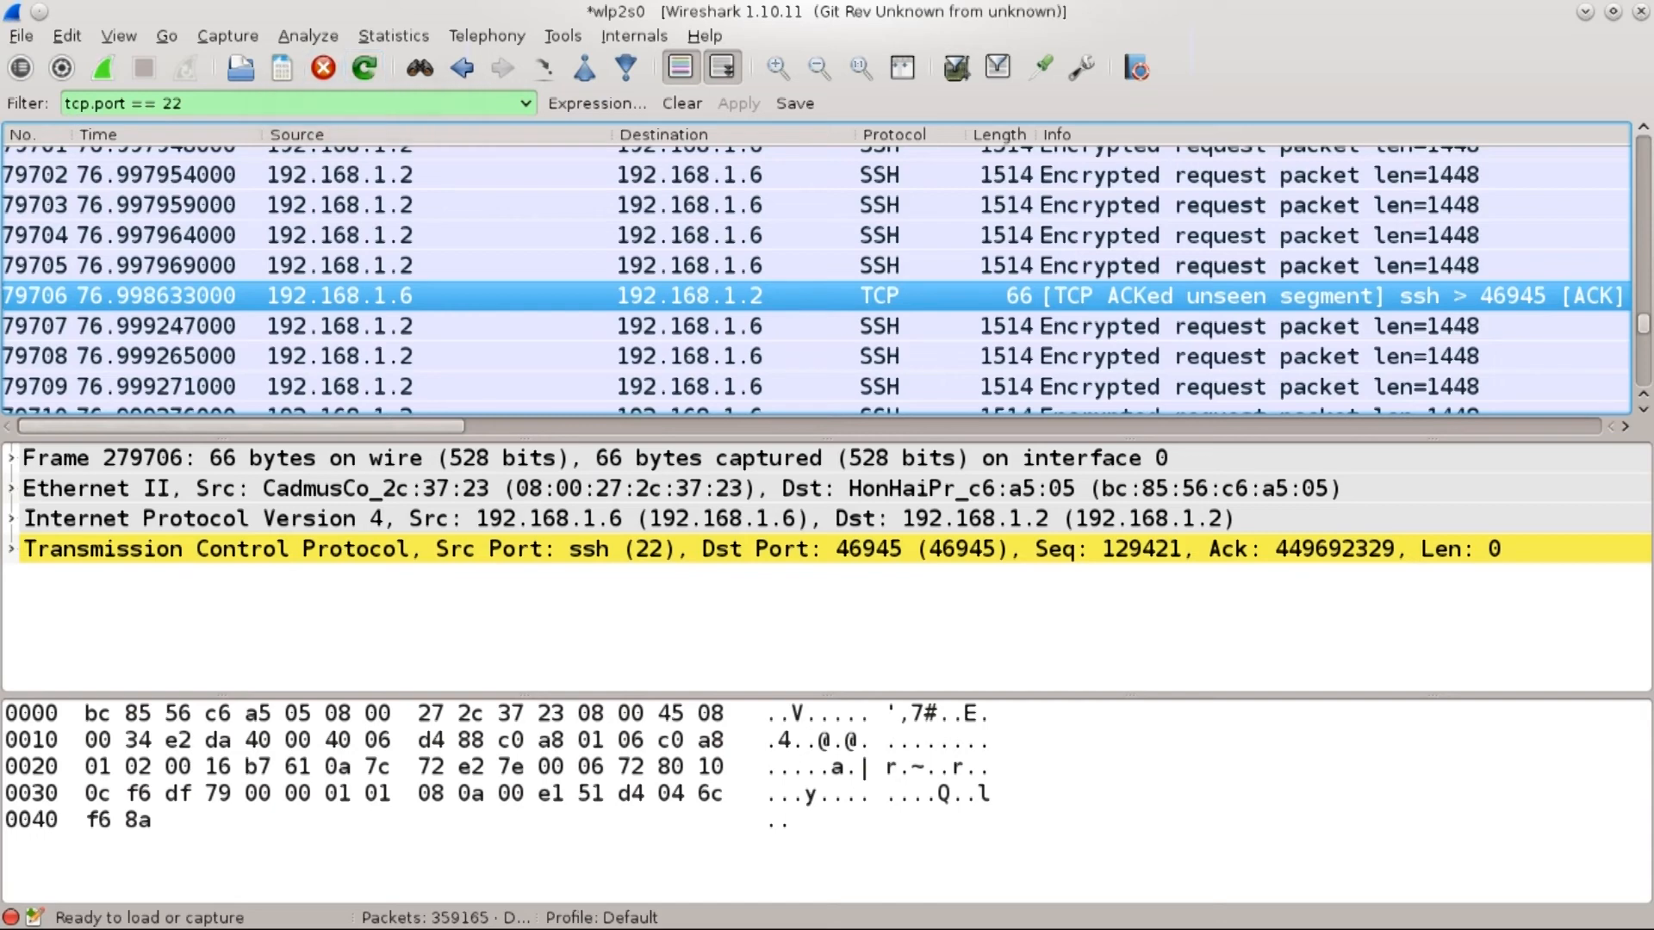
- Close the capture, continuing without saving, to return to the start page
{"action": "left_click", "coordinate": [100, 67]}
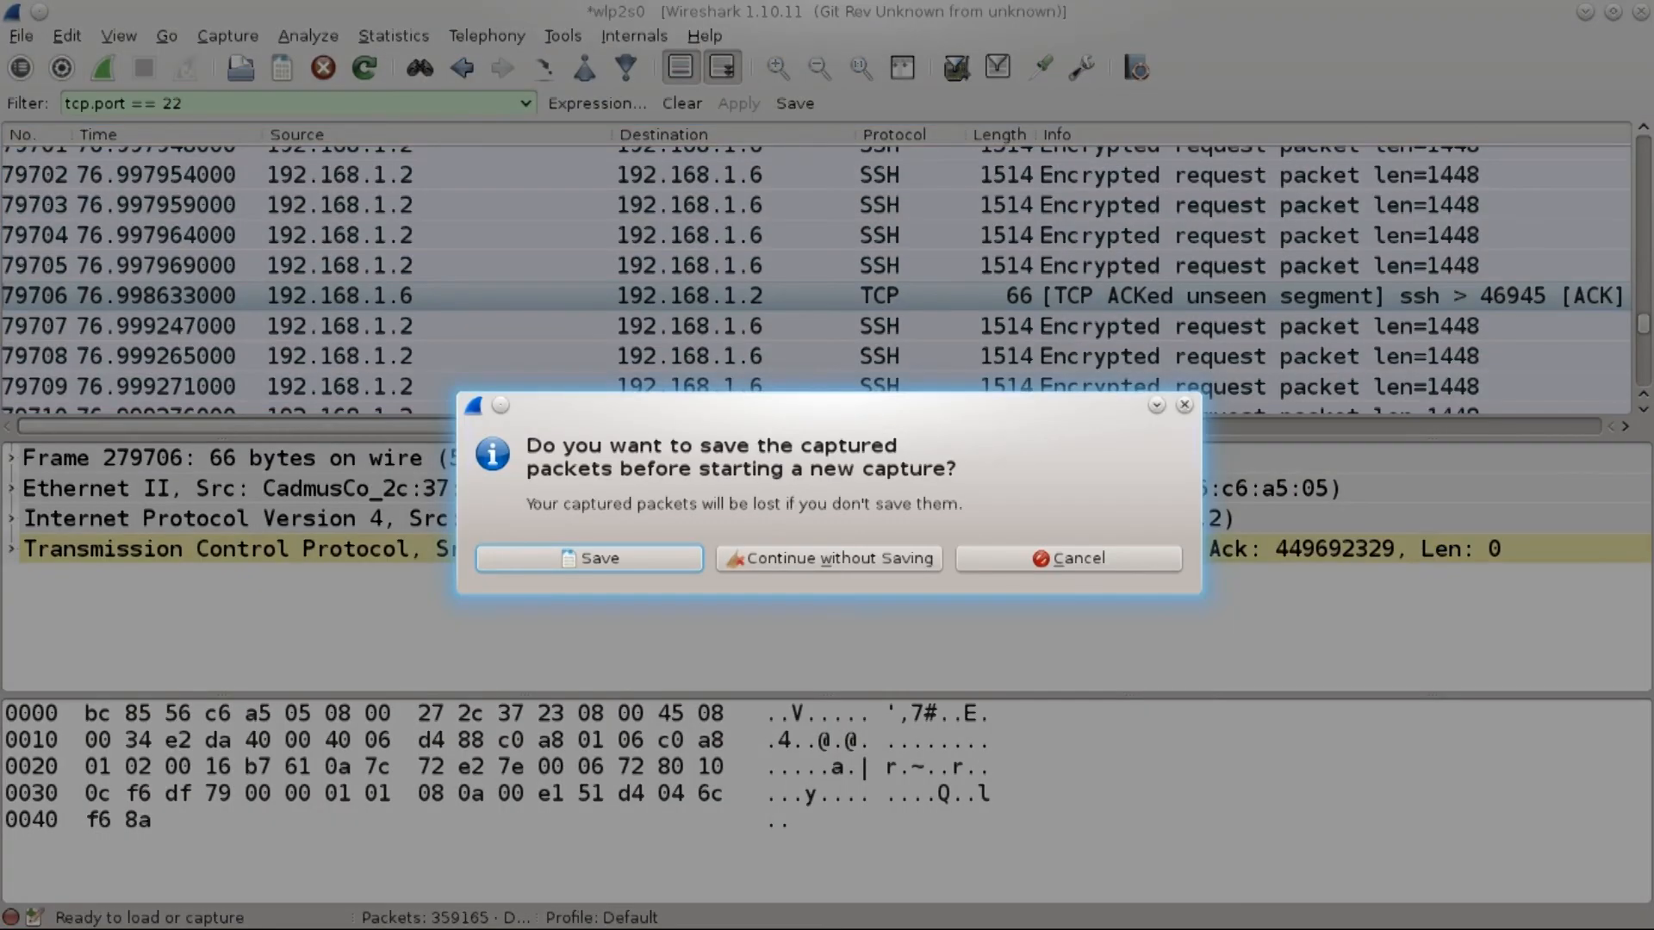
{"action": "left_click", "coordinate": [829, 558]}
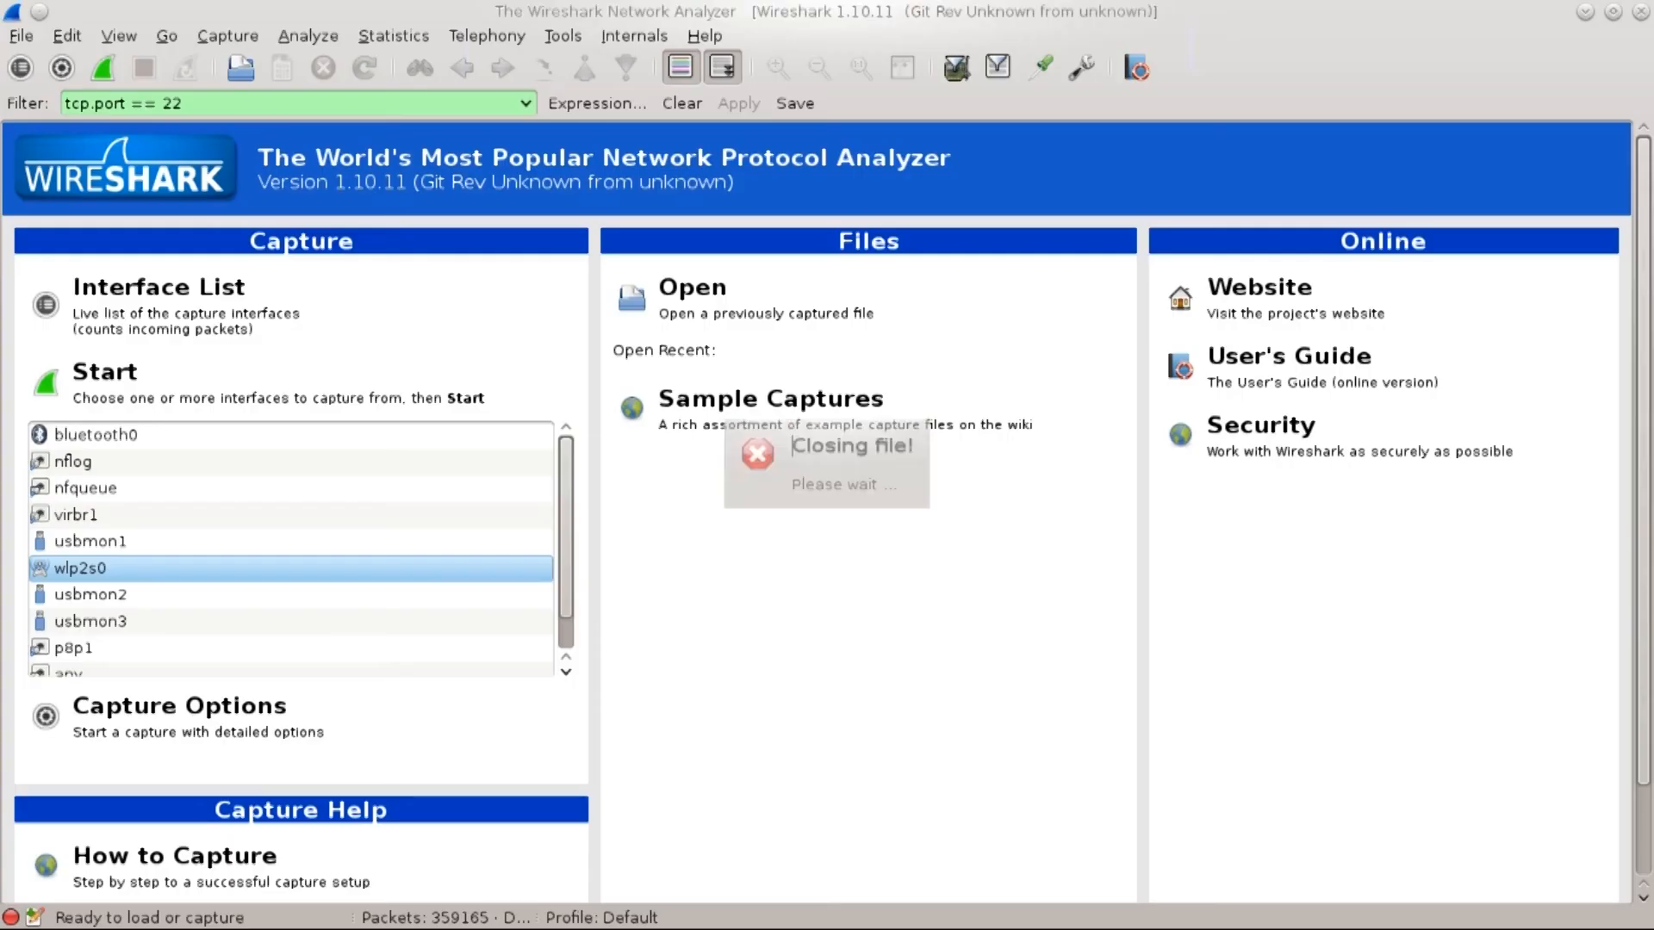